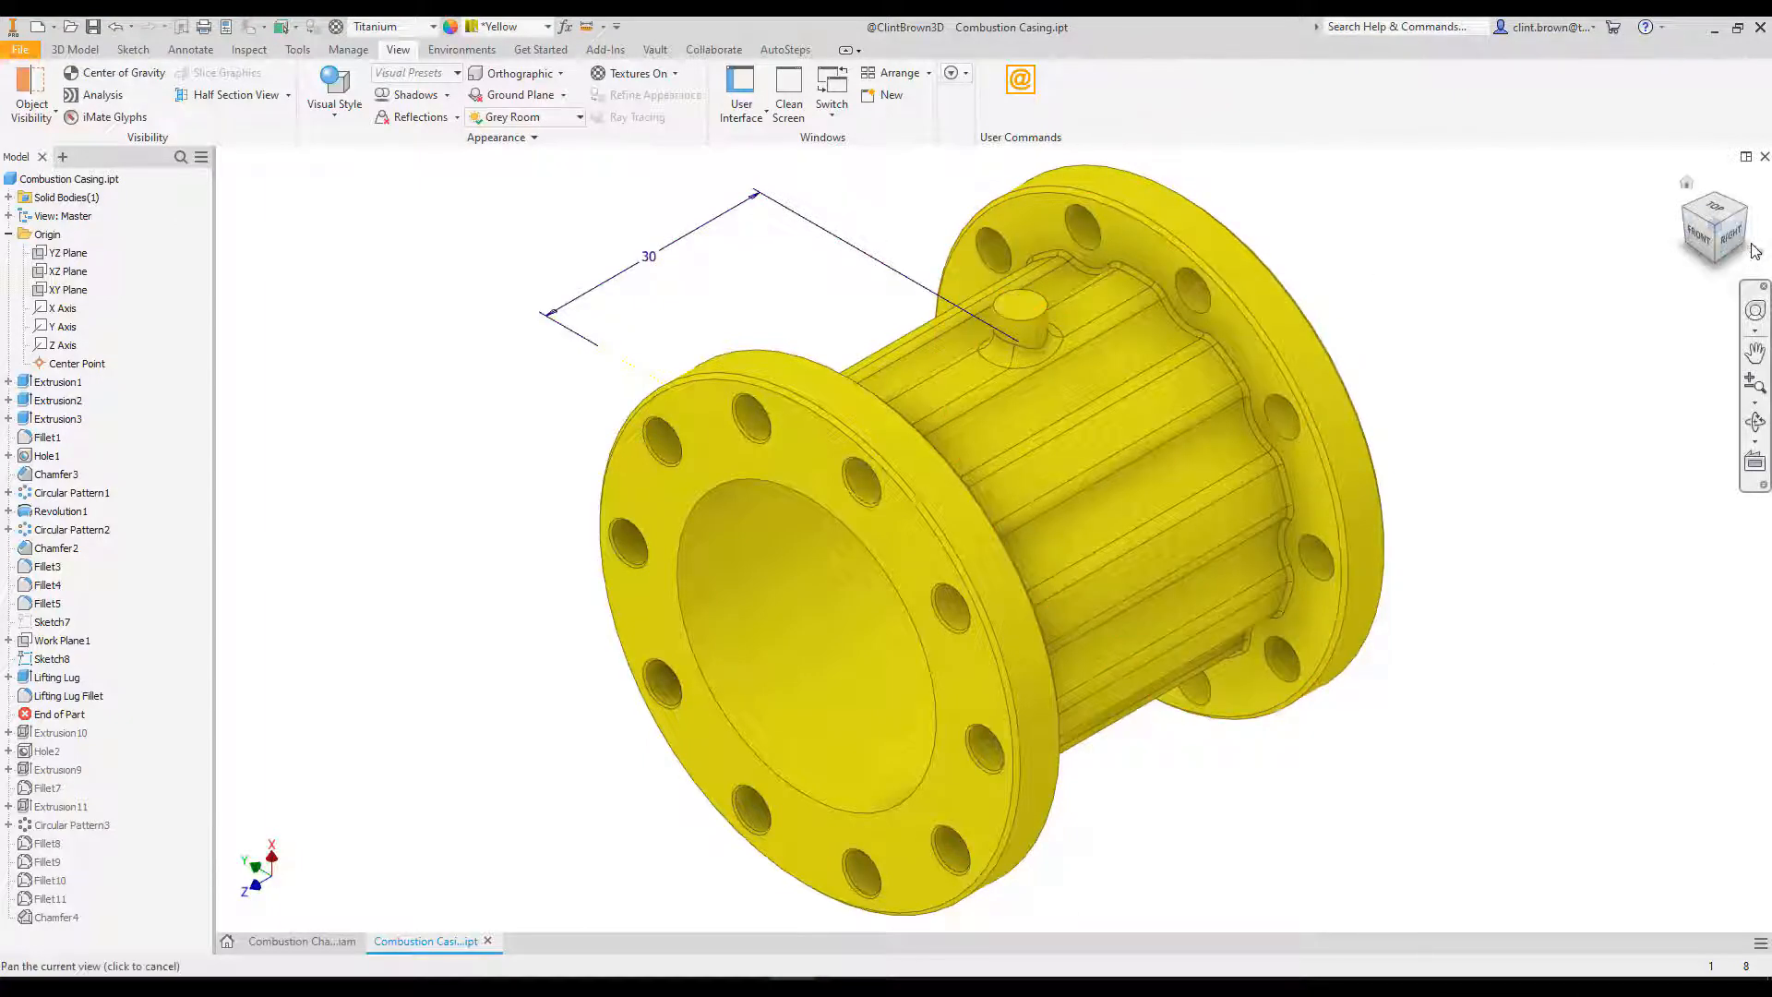
# Turn on the Center of Gravity display for the combustion casing
pyautogui.click(1729, 236)
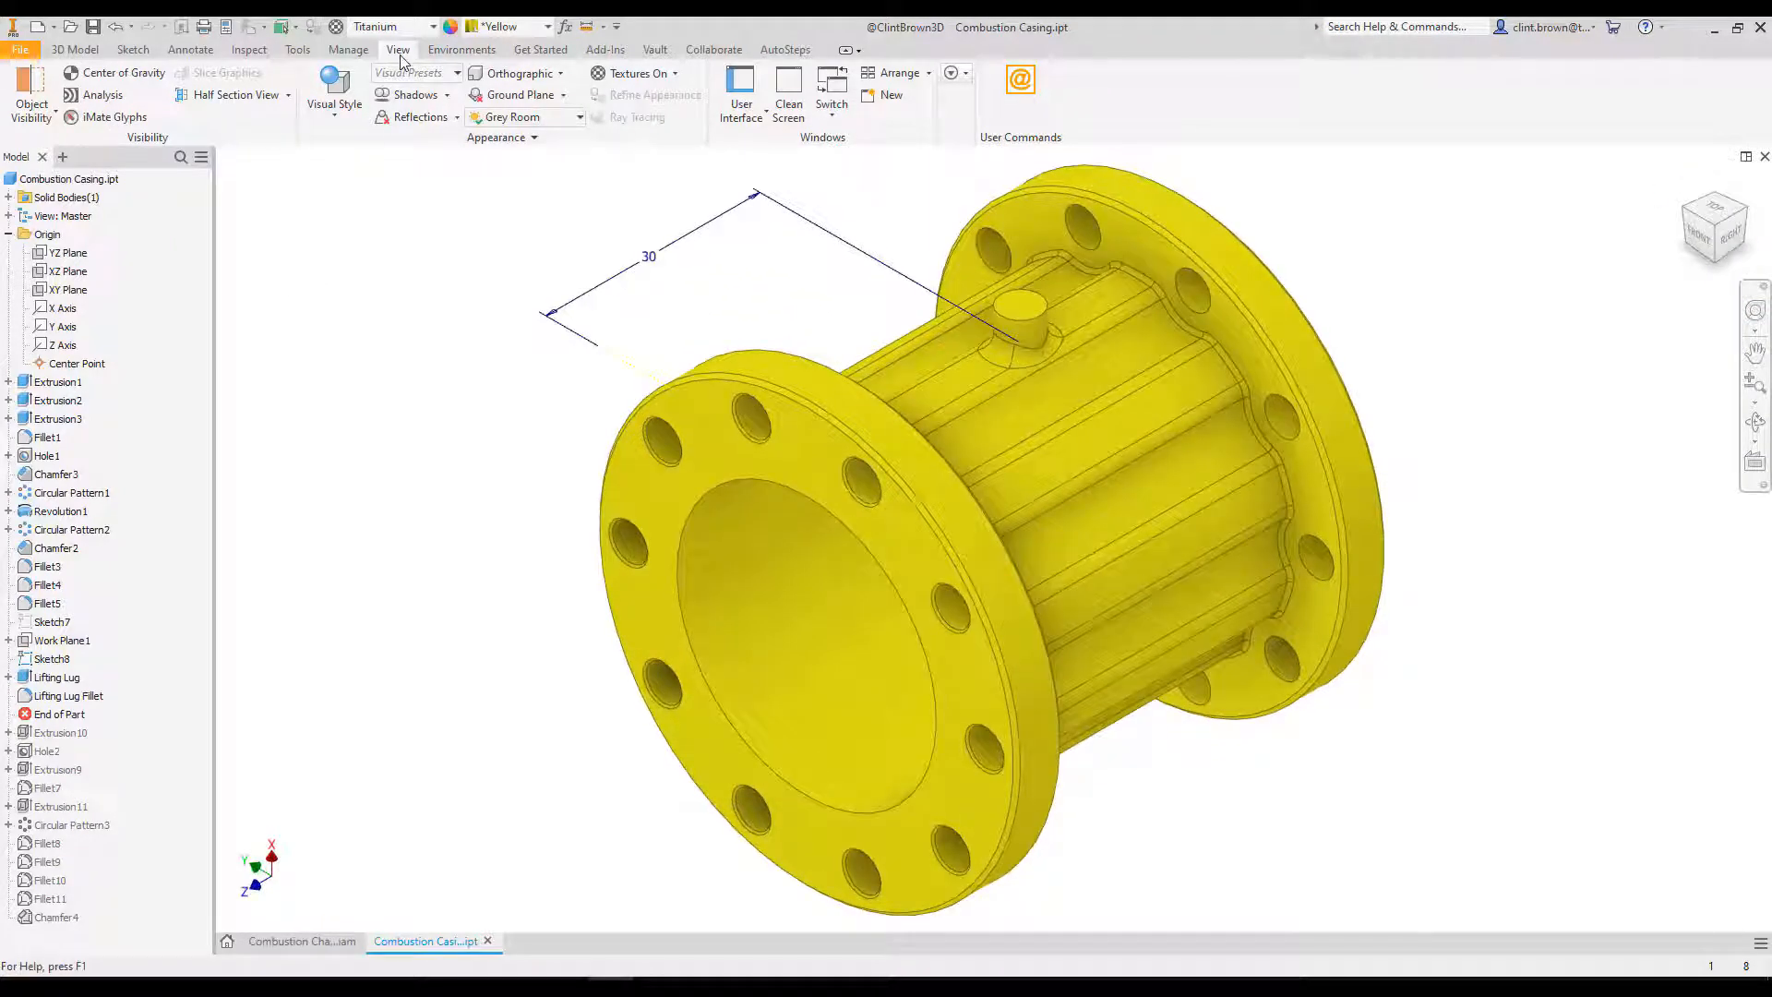
pyautogui.click(116, 72)
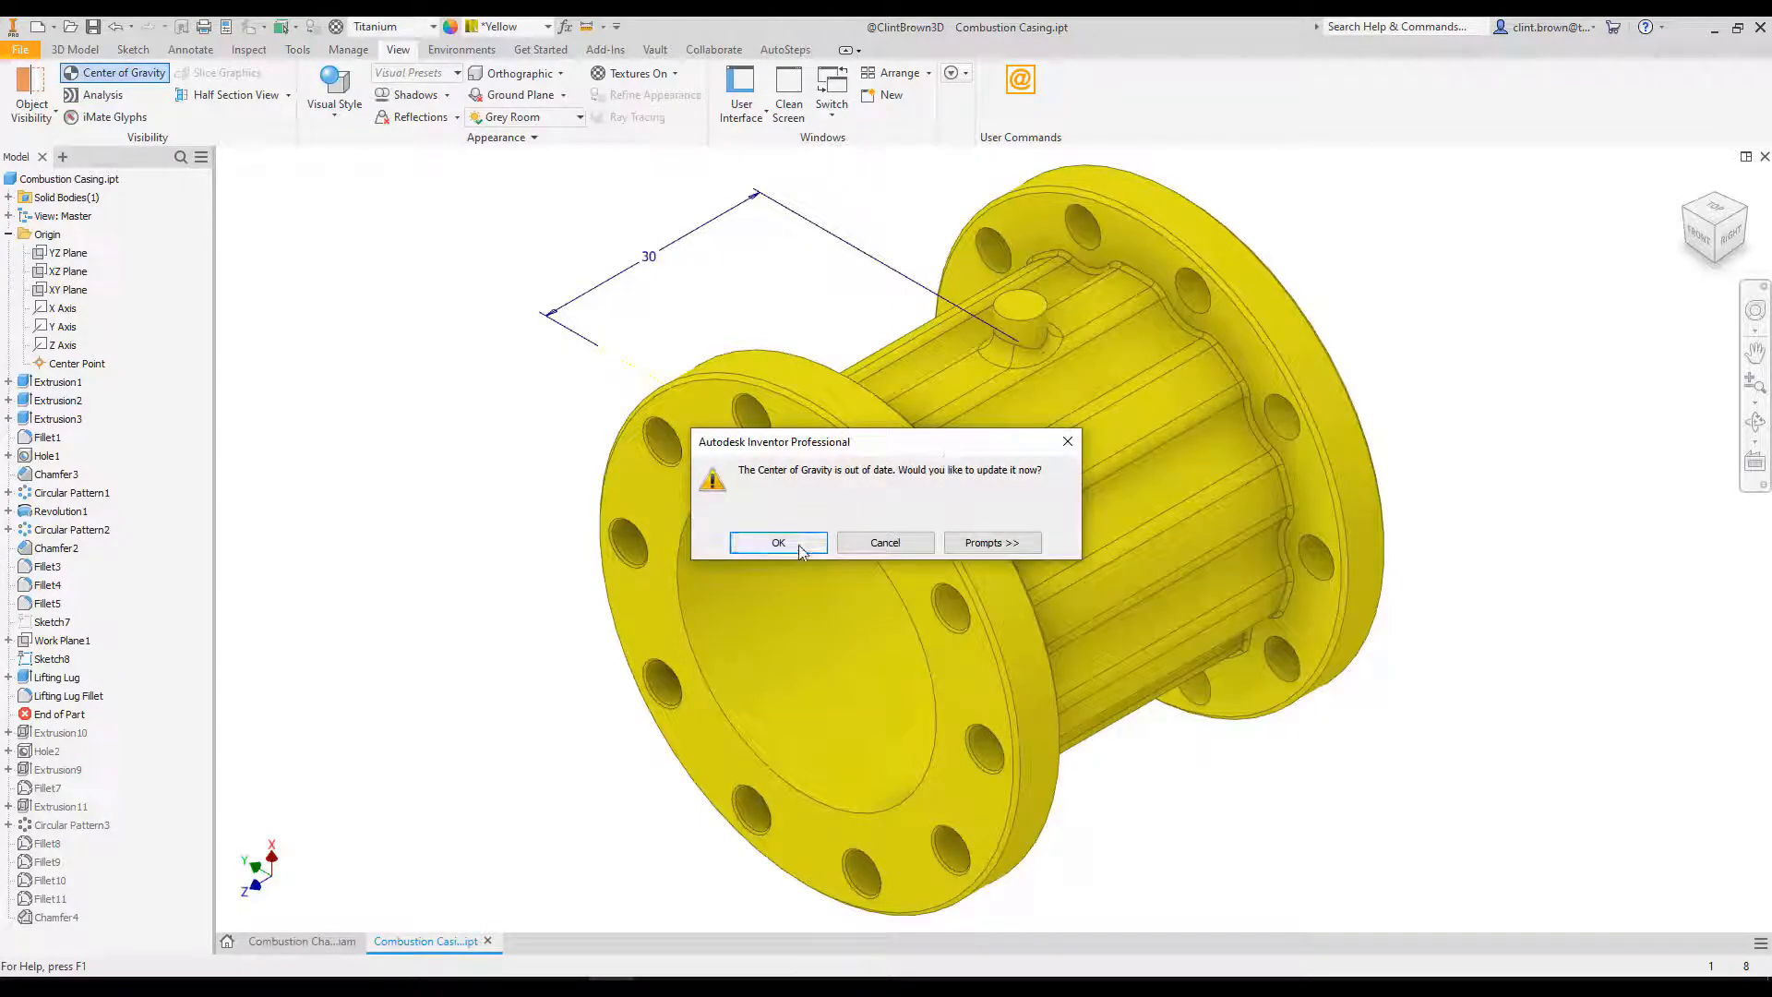
# Update the center of gravity and measure 25.527 mm from it to the lug edge
pyautogui.click(777, 543)
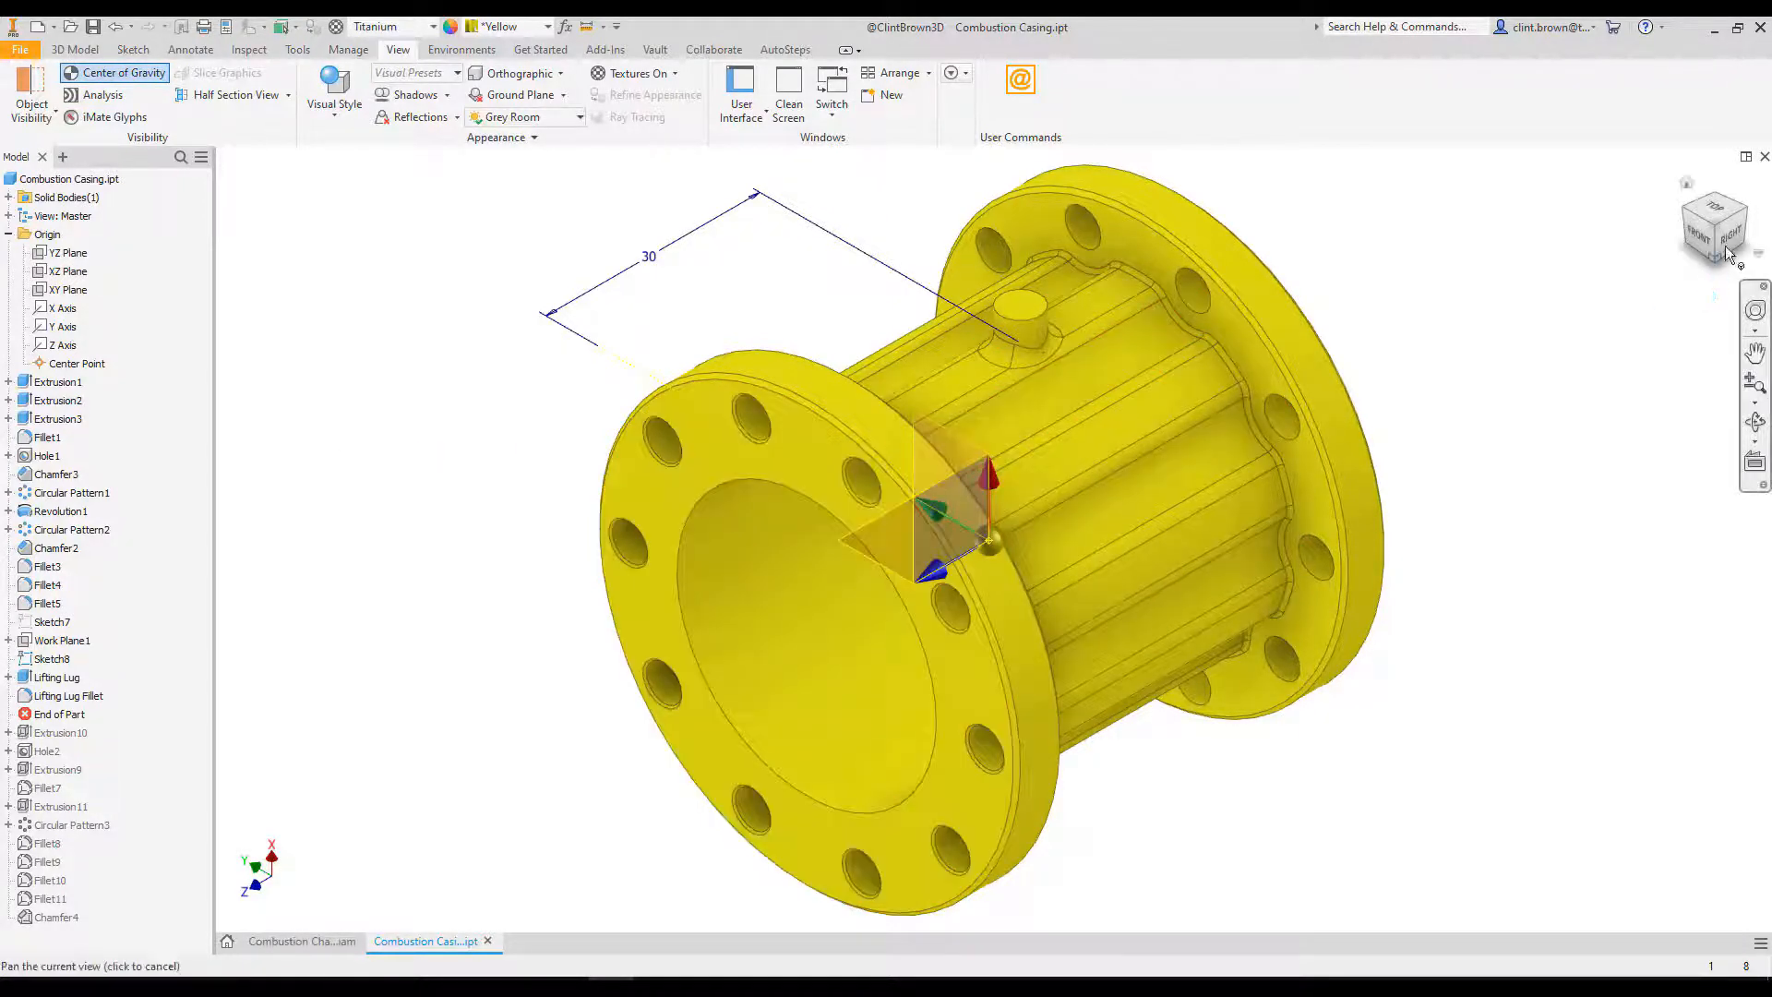
pyautogui.click(1726, 222)
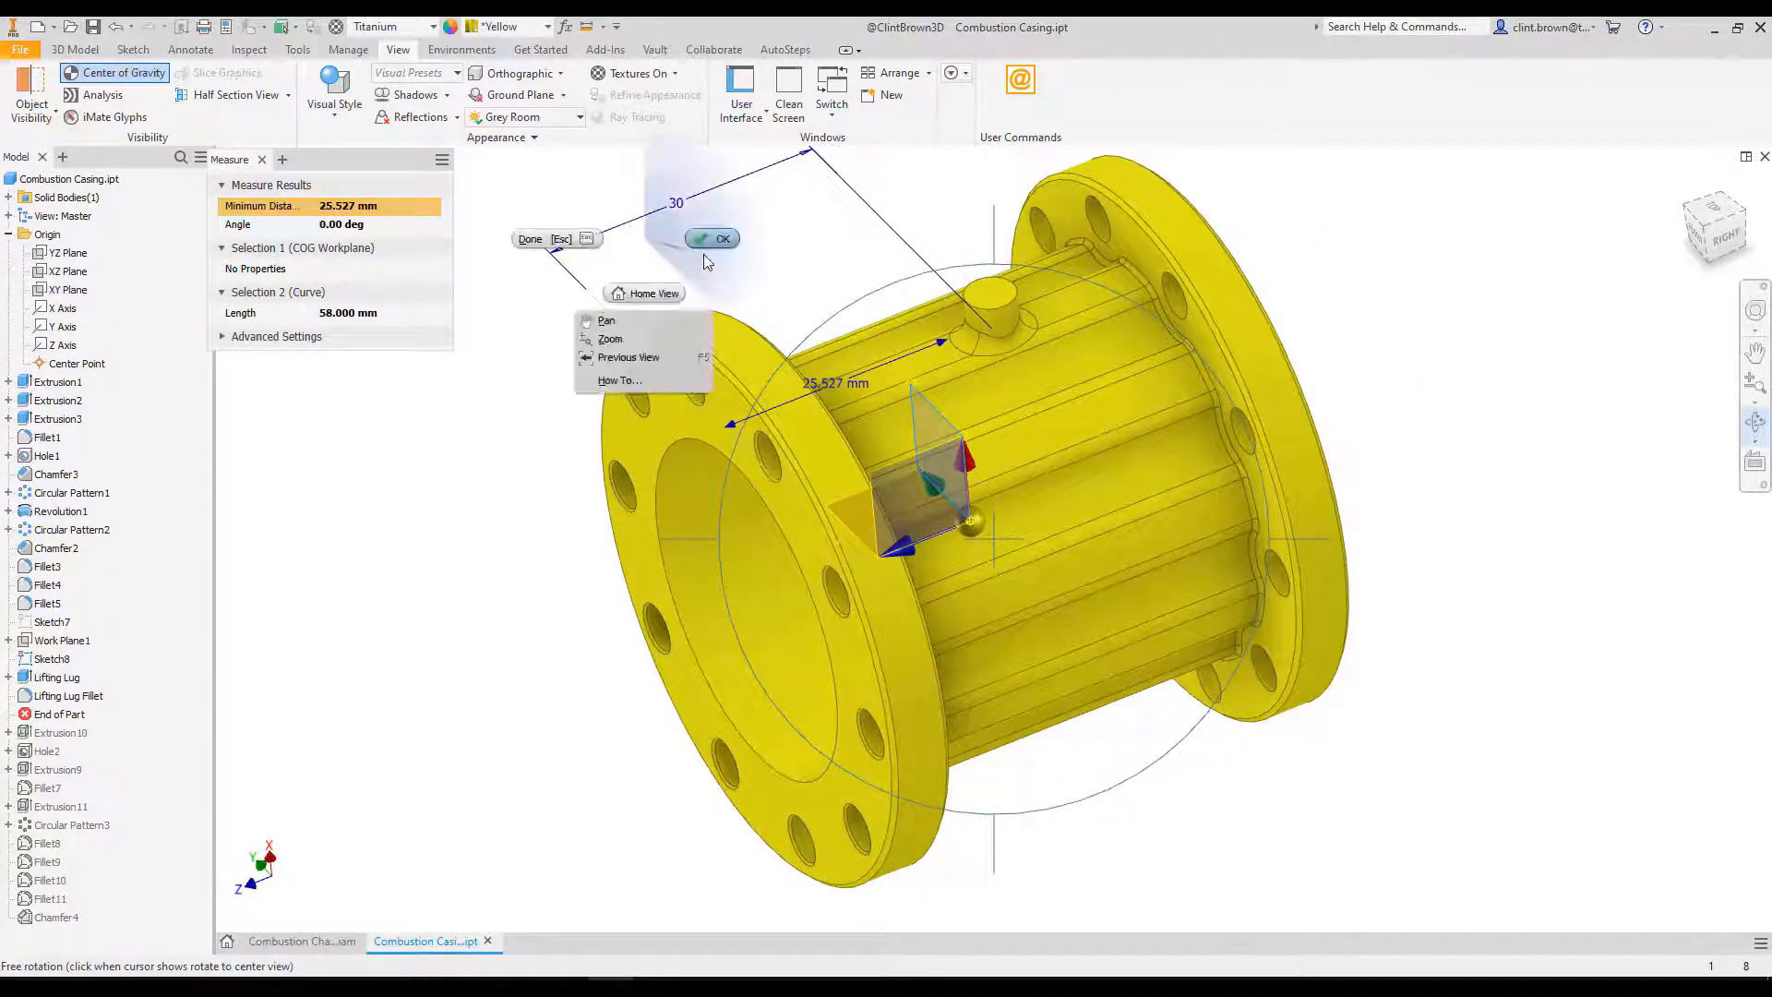
# Change the lug's 30 dimension to 25.527 and recalculate the center of gravity
pyautogui.click(723, 238)
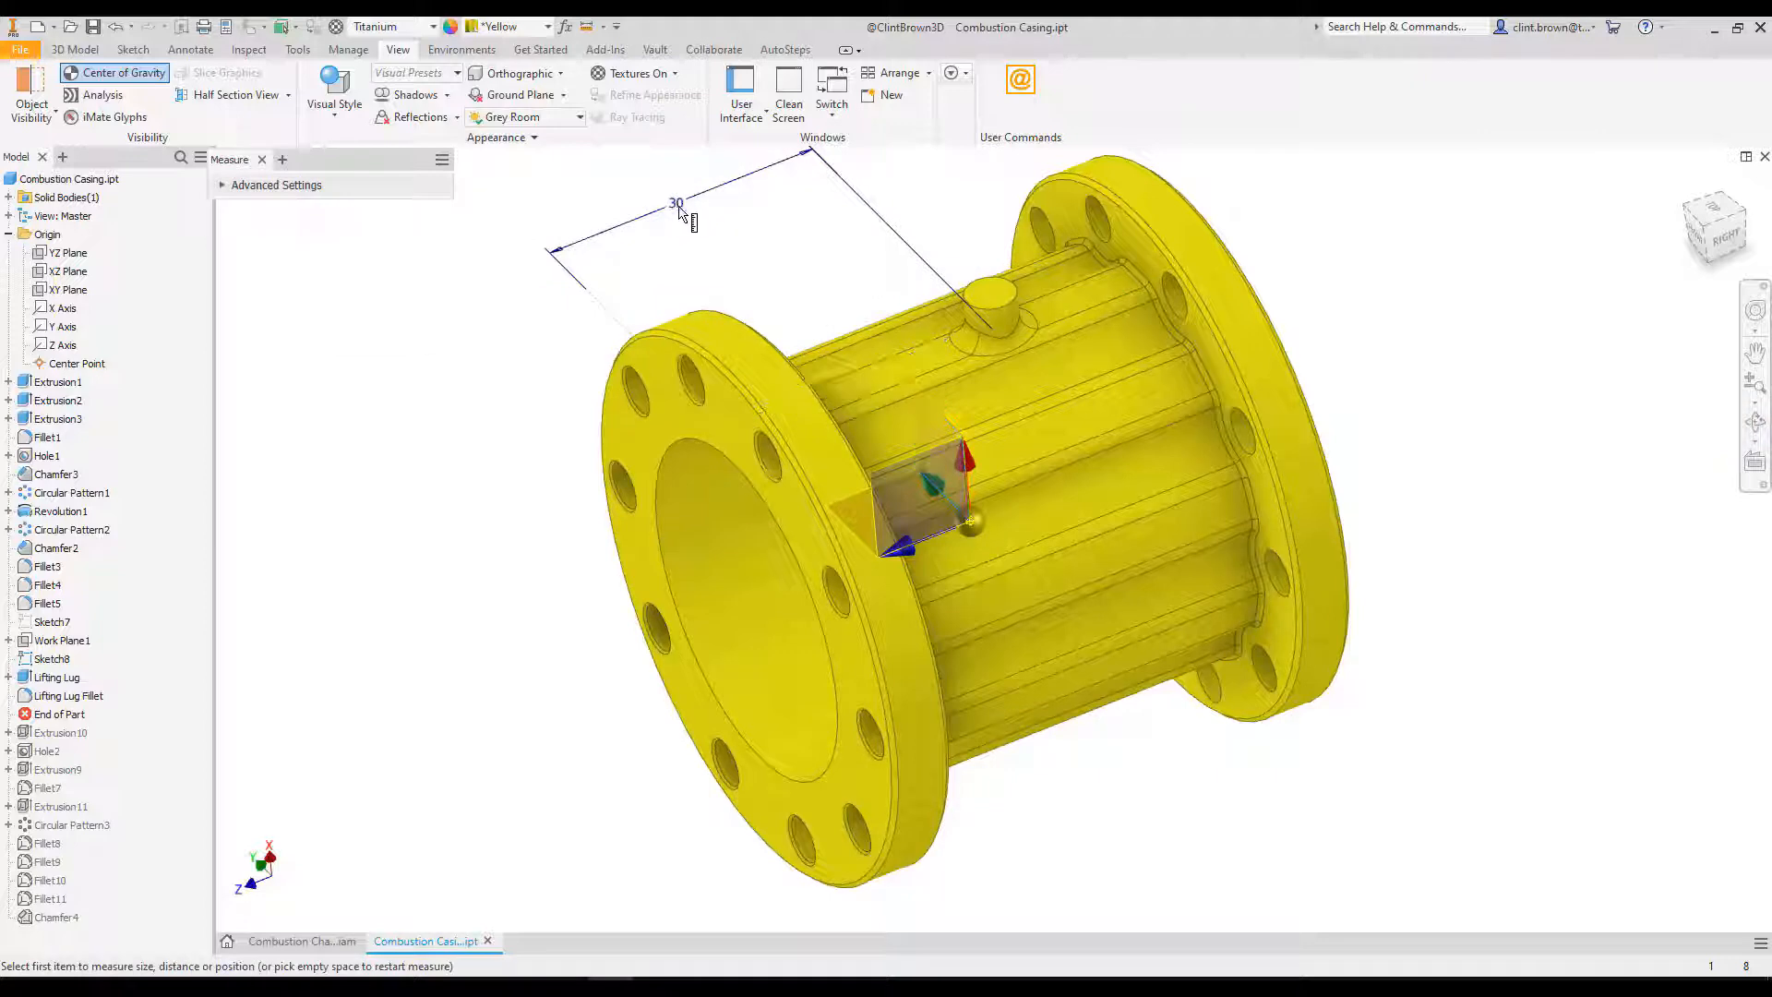
pyautogui.click(262, 158)
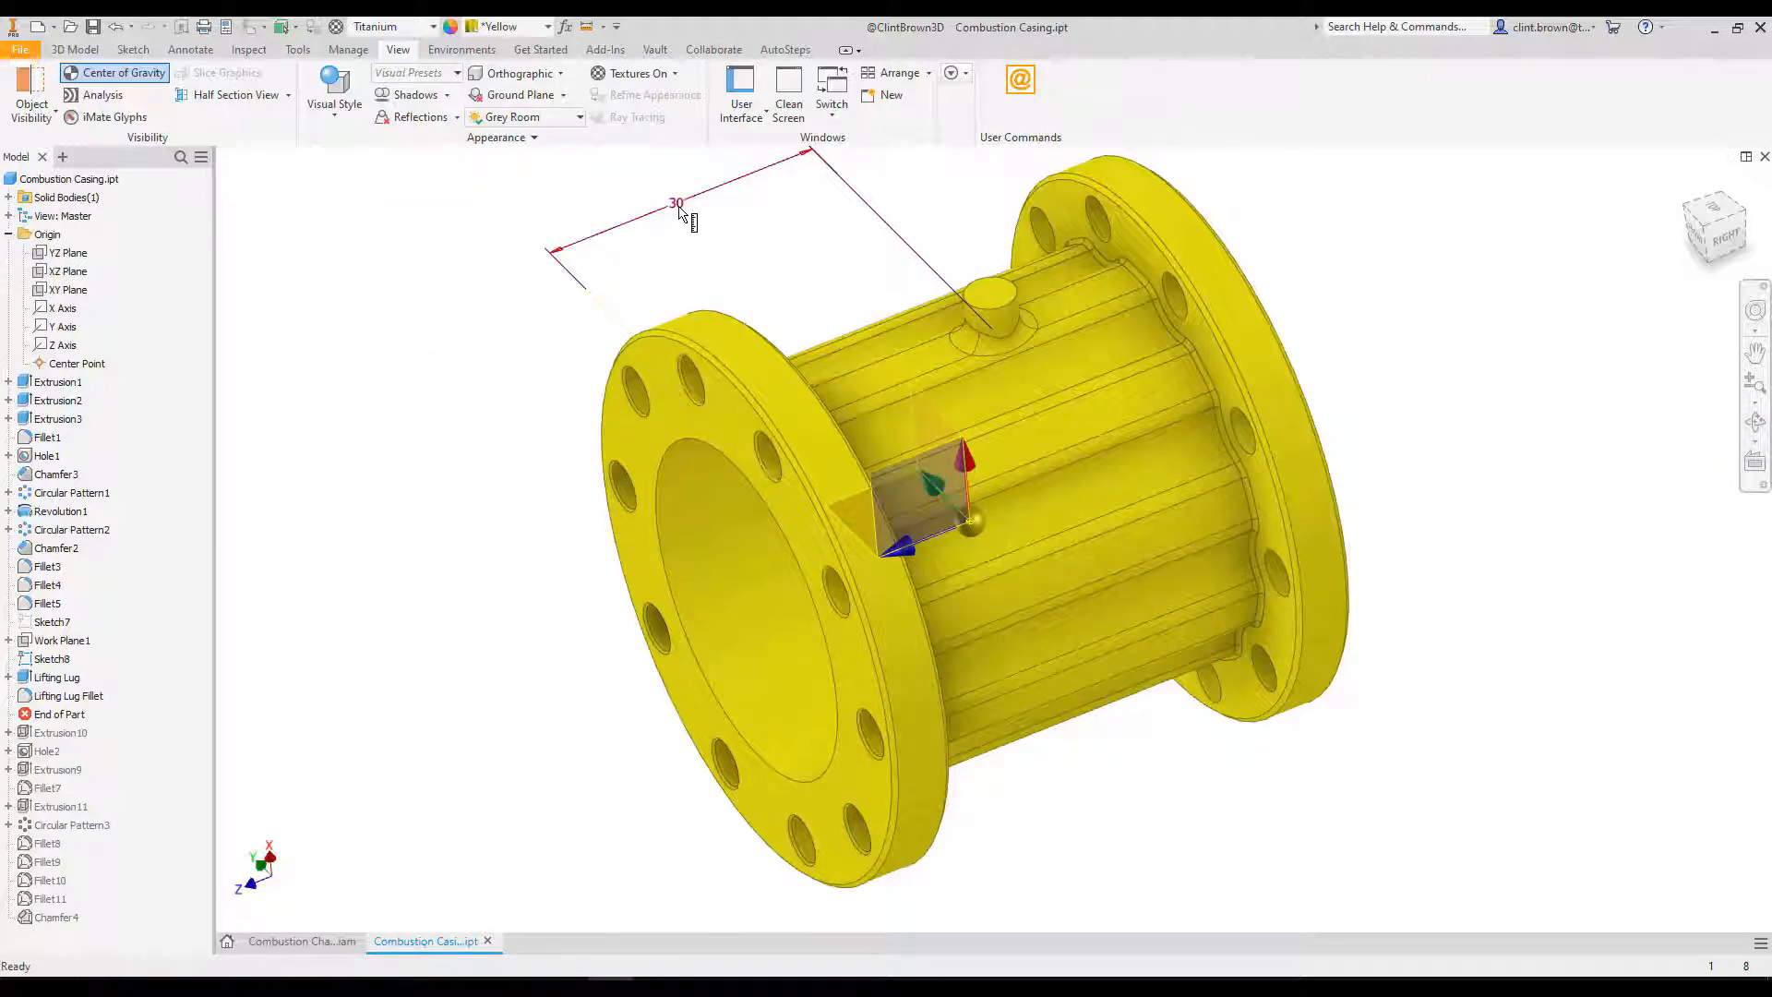
pyautogui.doubleClick(675, 203)
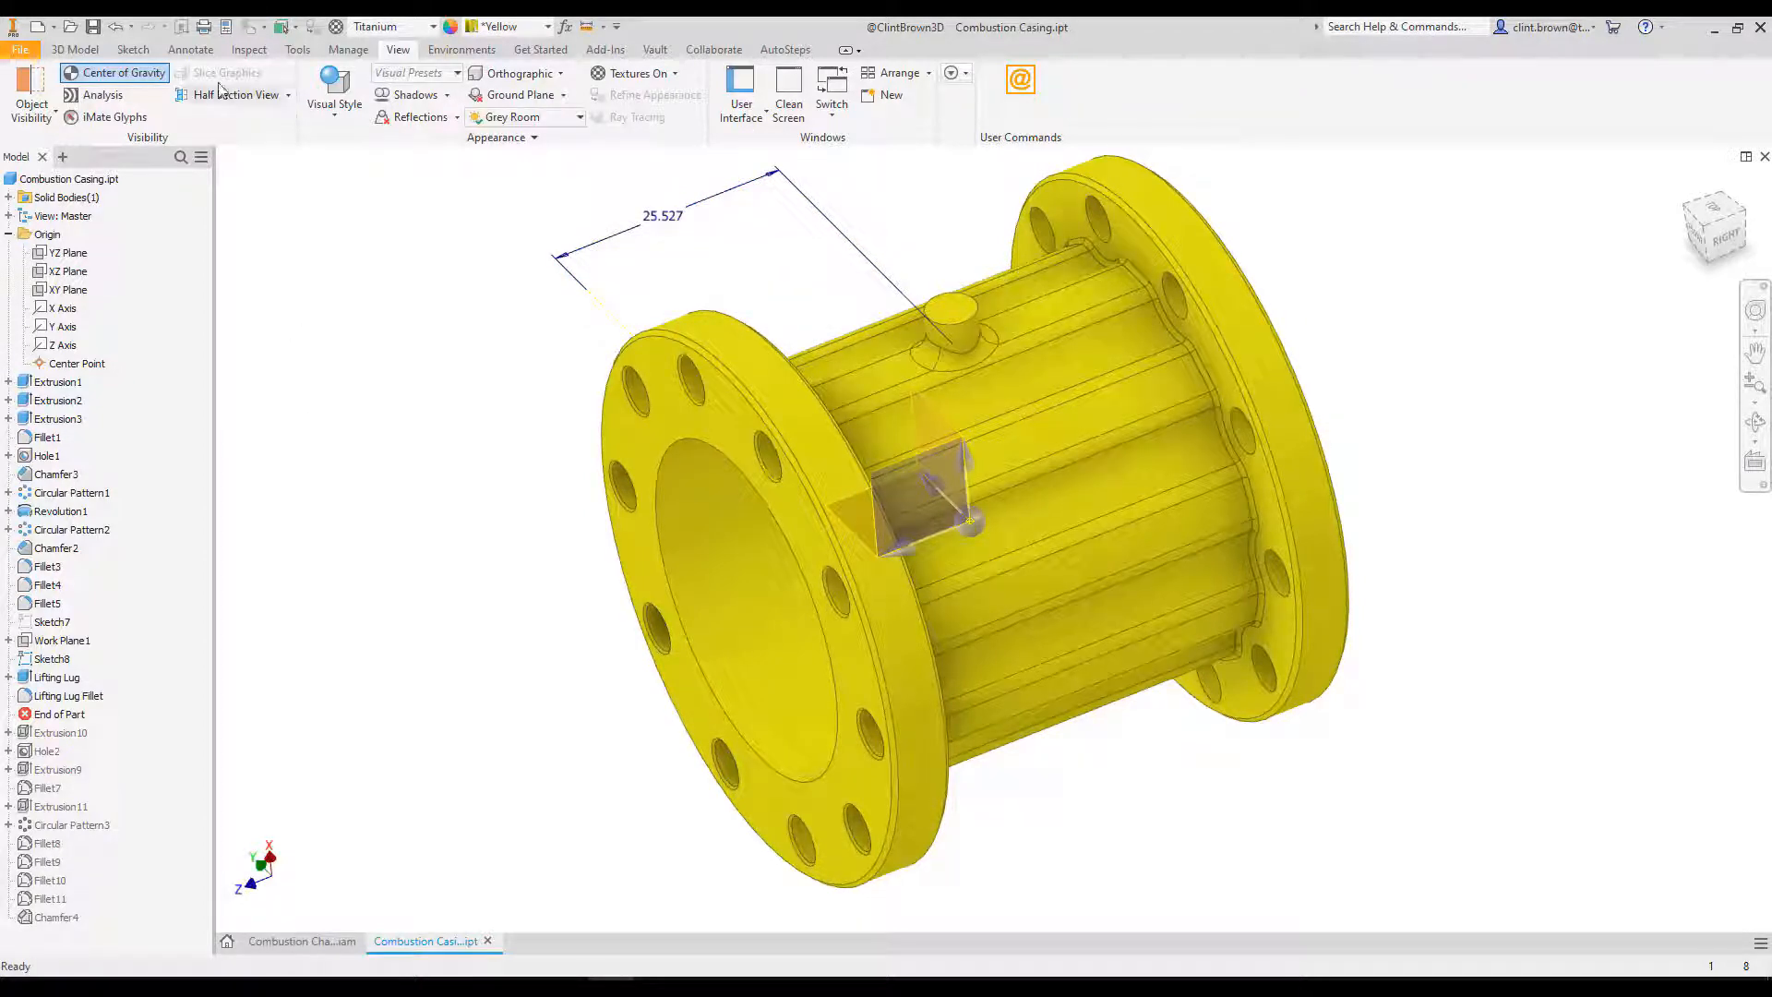
pyautogui.click(123, 72)
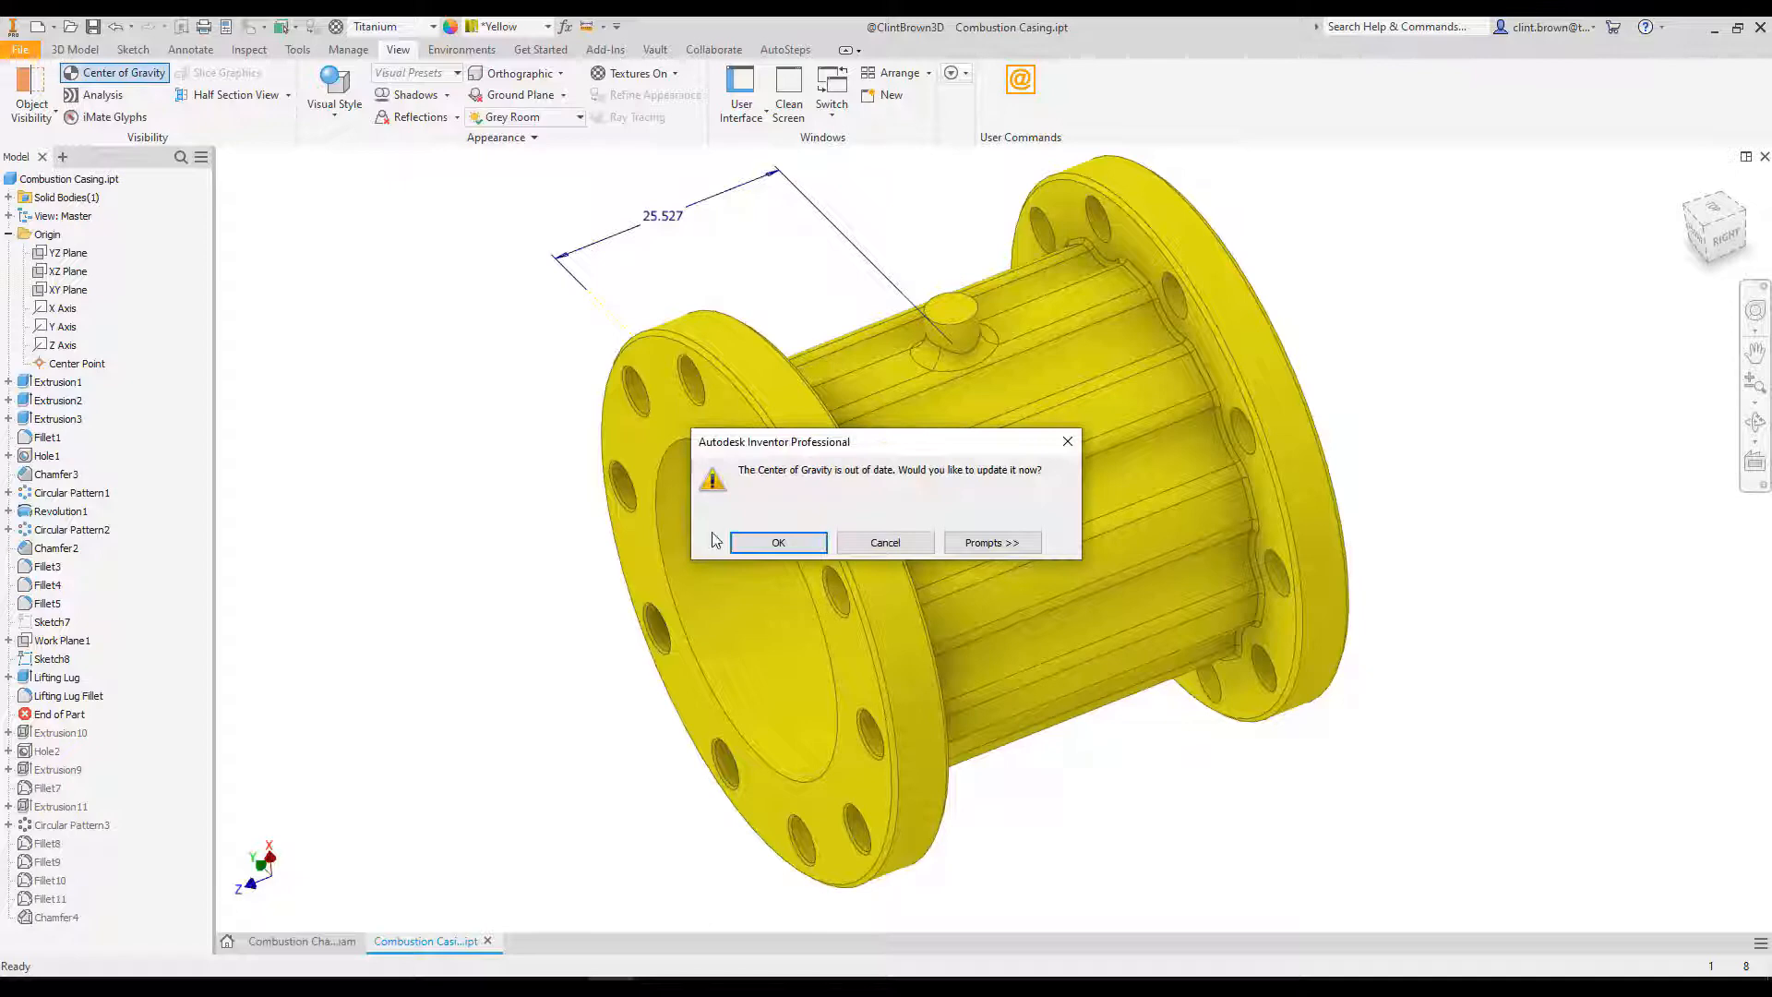
pyautogui.click(777, 543)
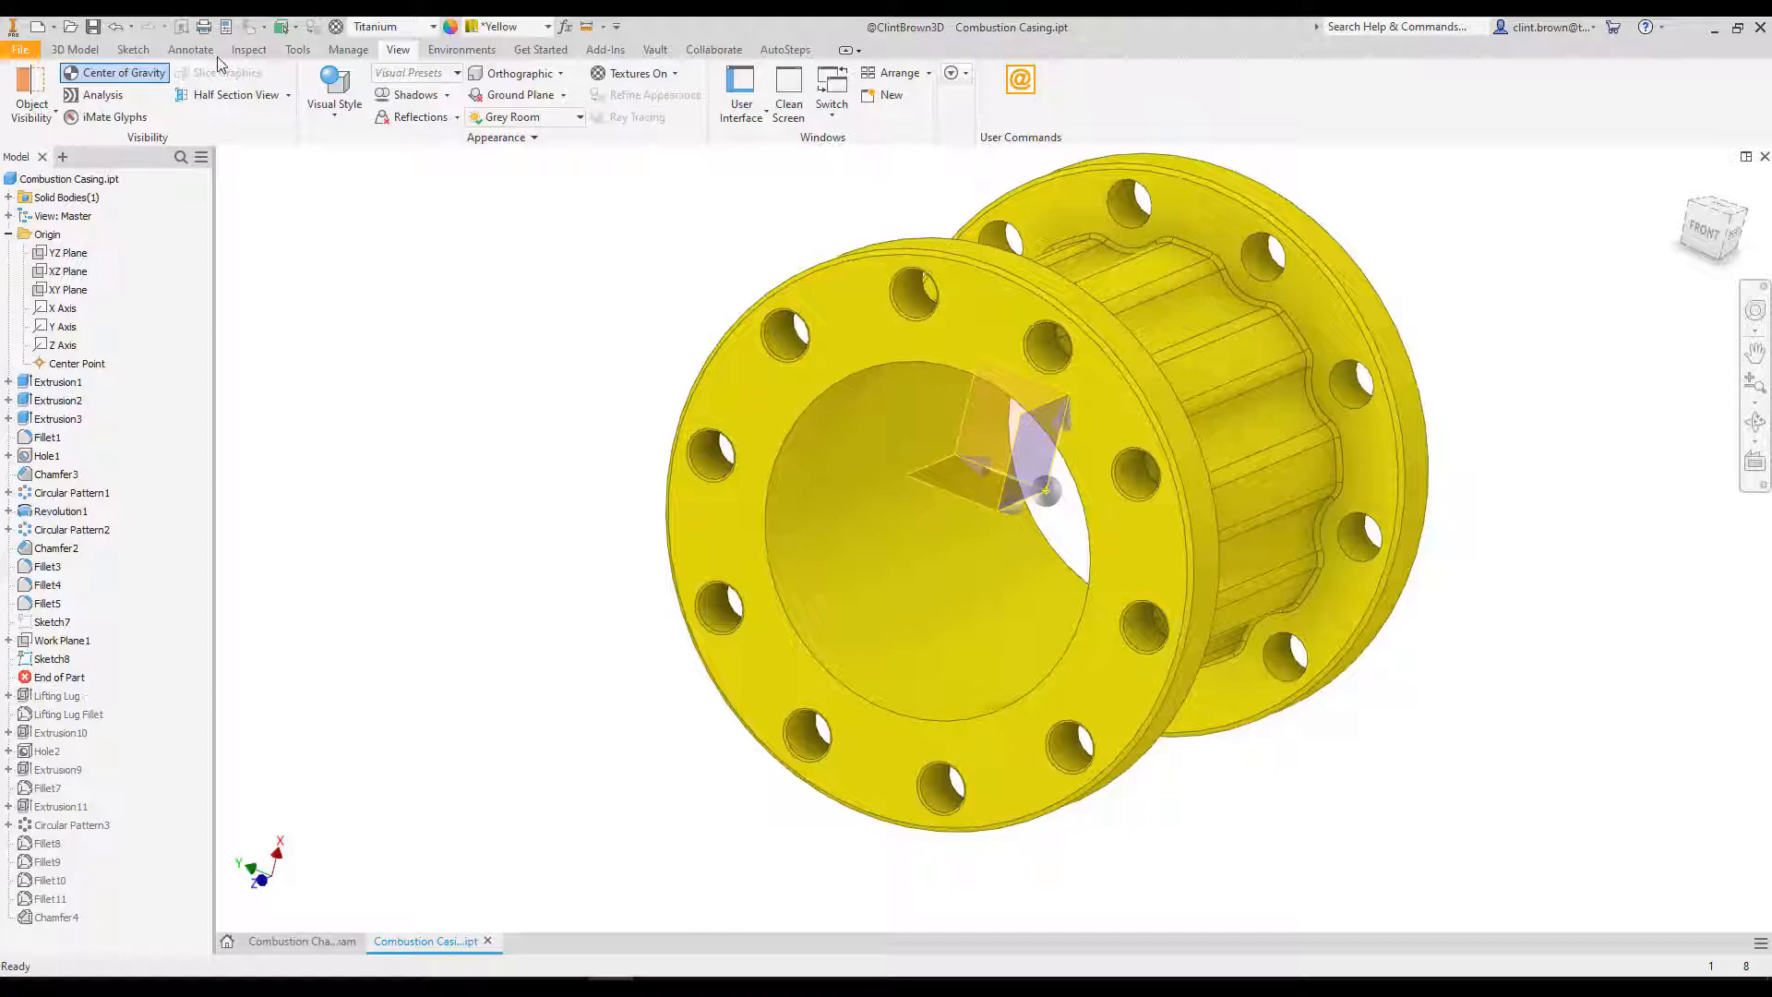
# Recalculate the center of gravity without the lug and set the lug dimension to 25.511
pyautogui.click(125, 72)
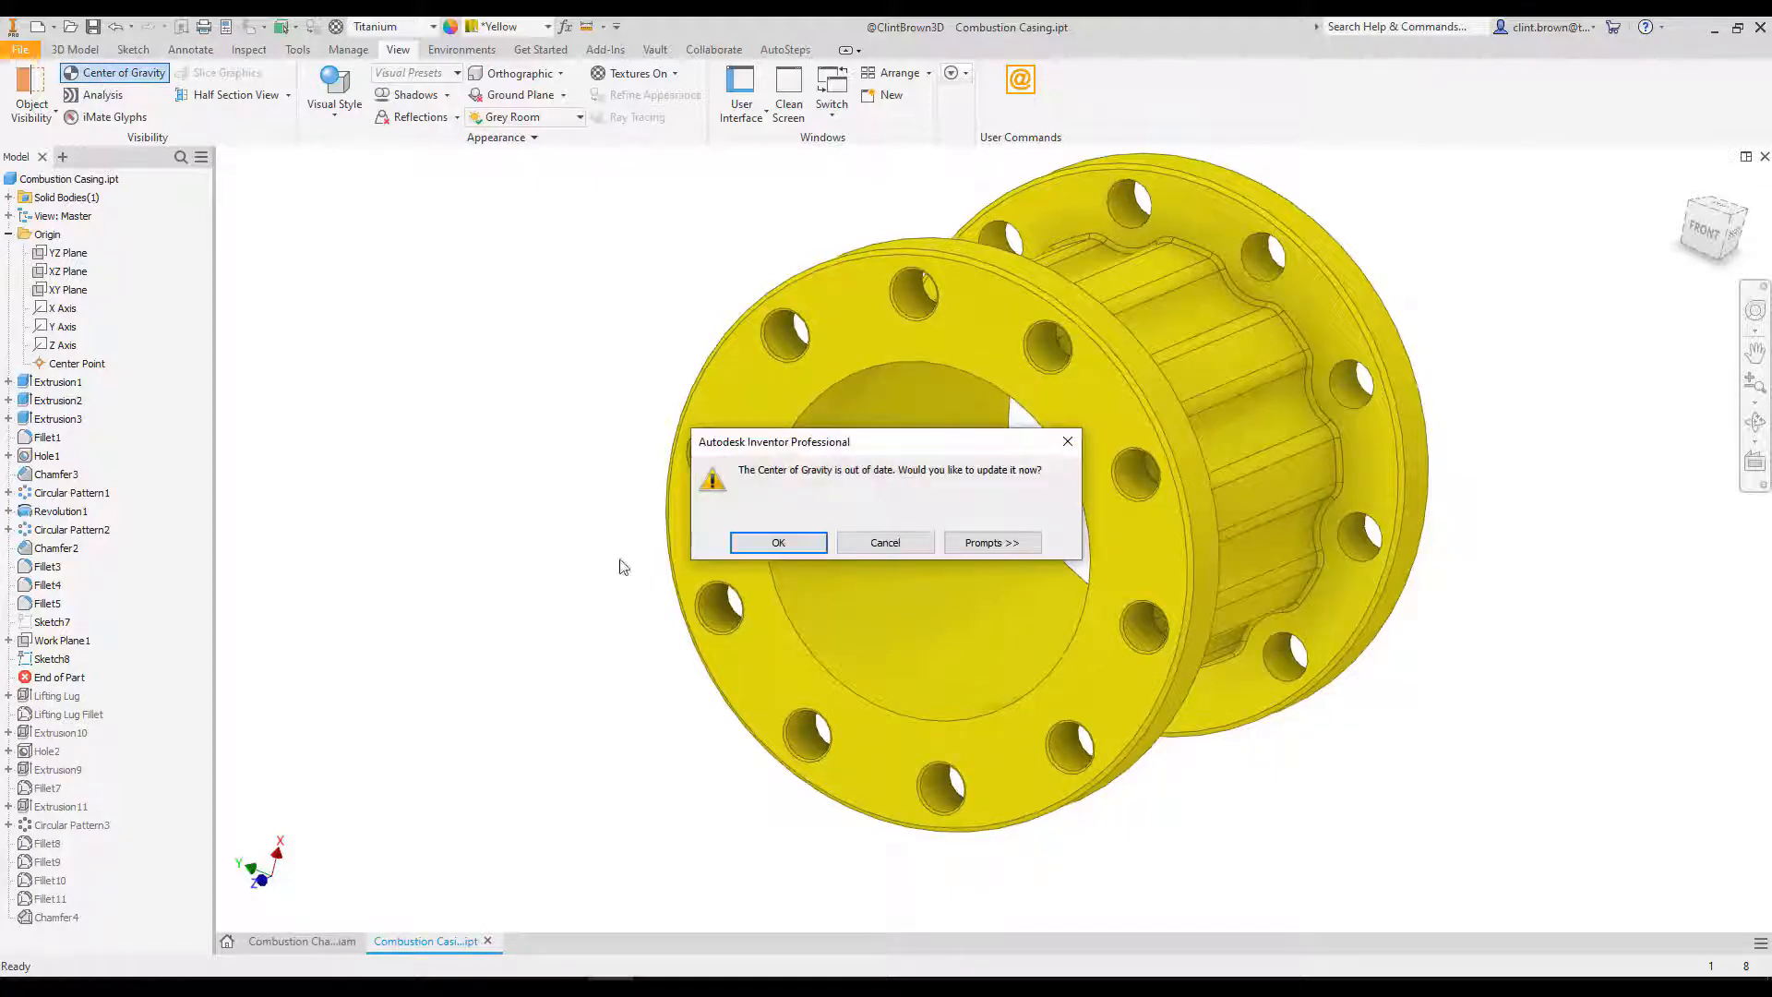
pyautogui.click(777, 543)
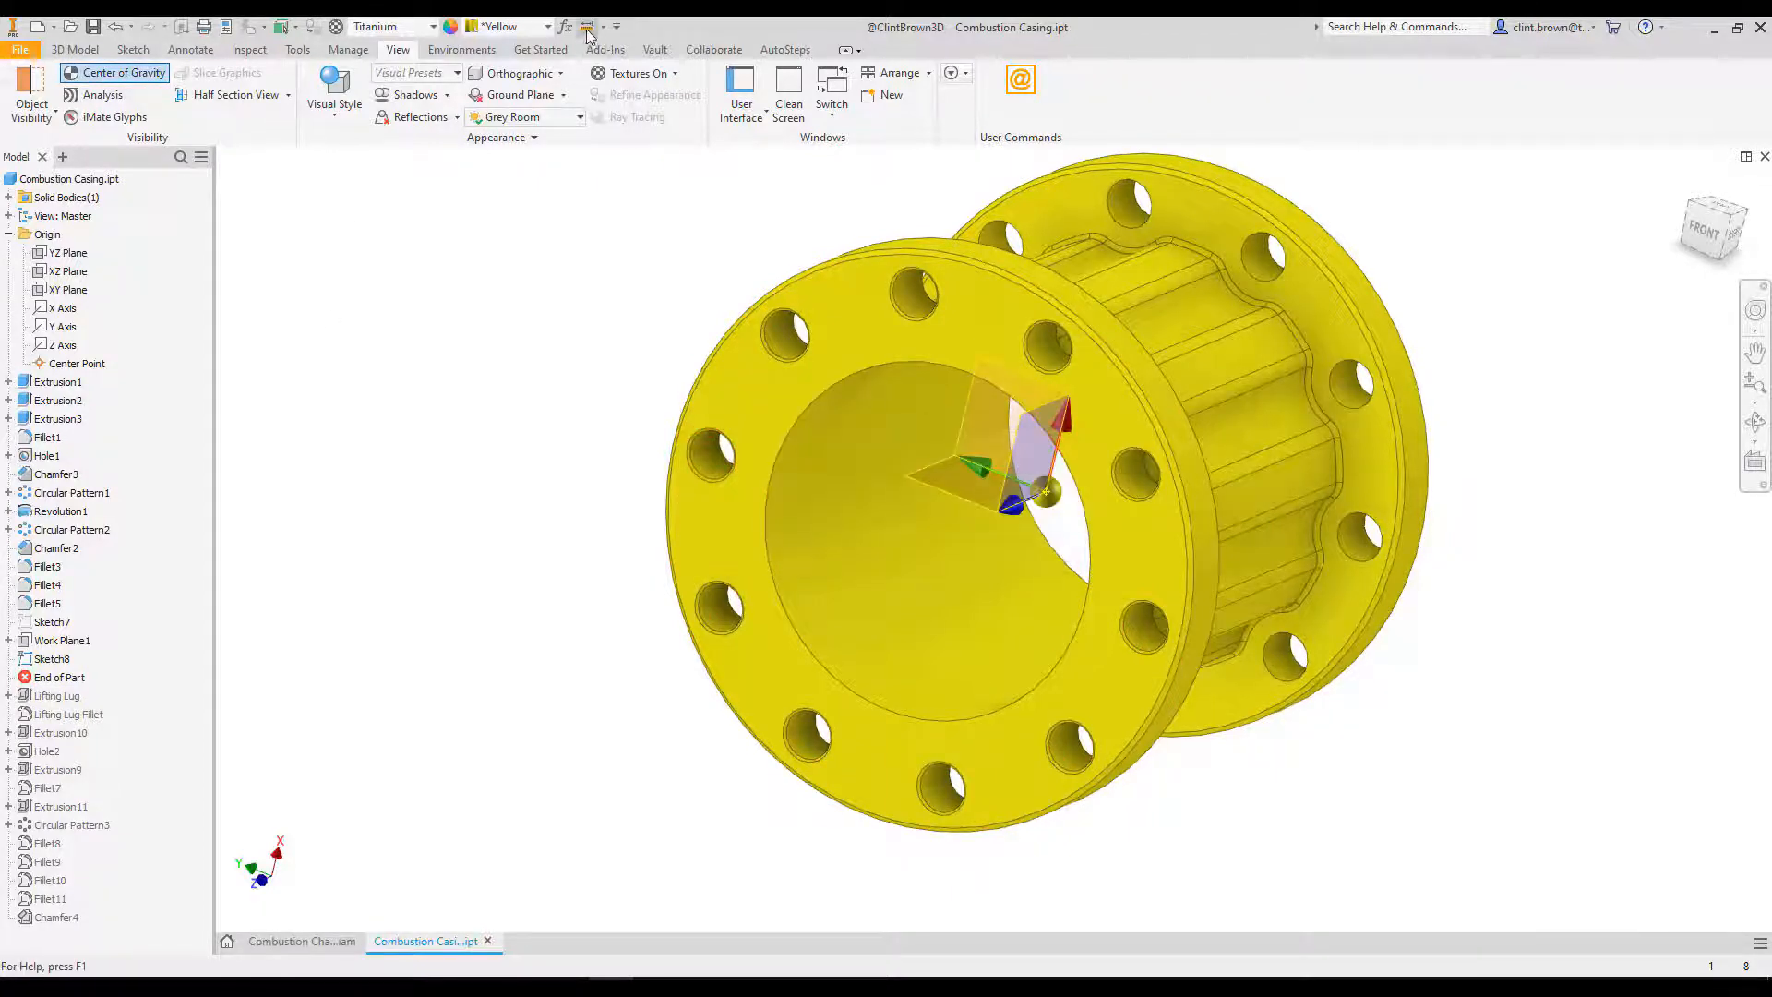
pyautogui.click(588, 26)
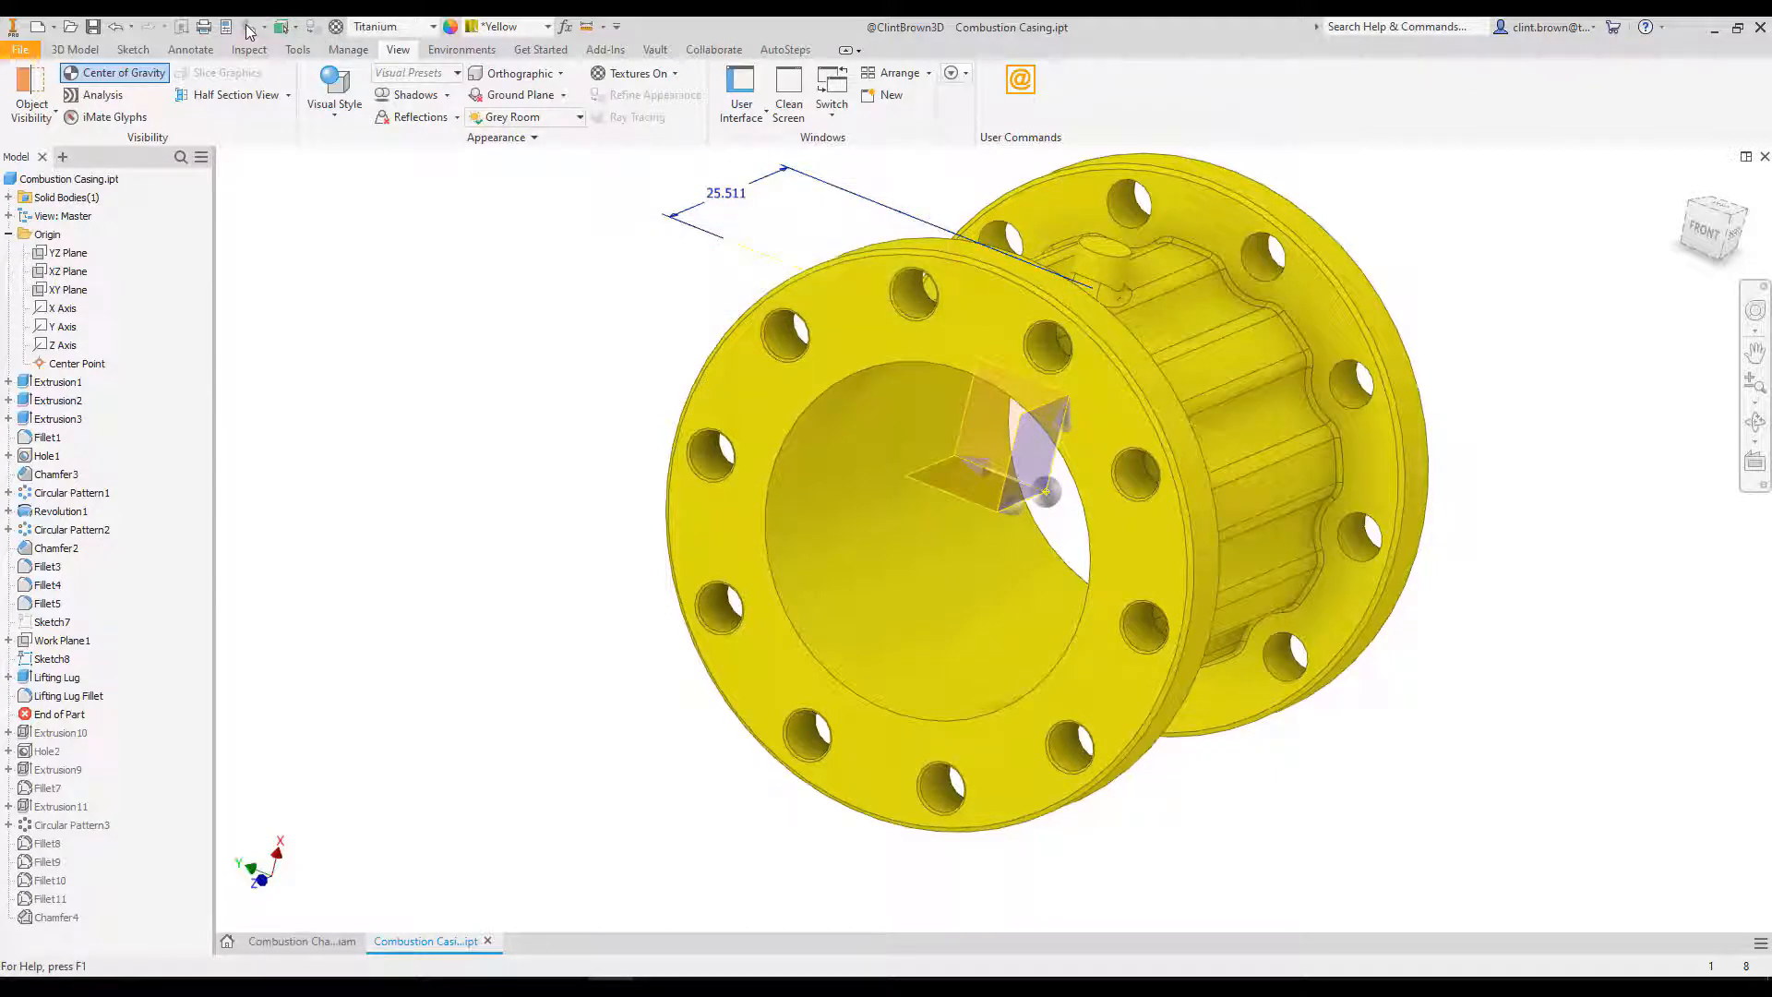
# Refresh the center of gravity and confirm 25.511 mm to the flange face
pyautogui.click(125, 72)
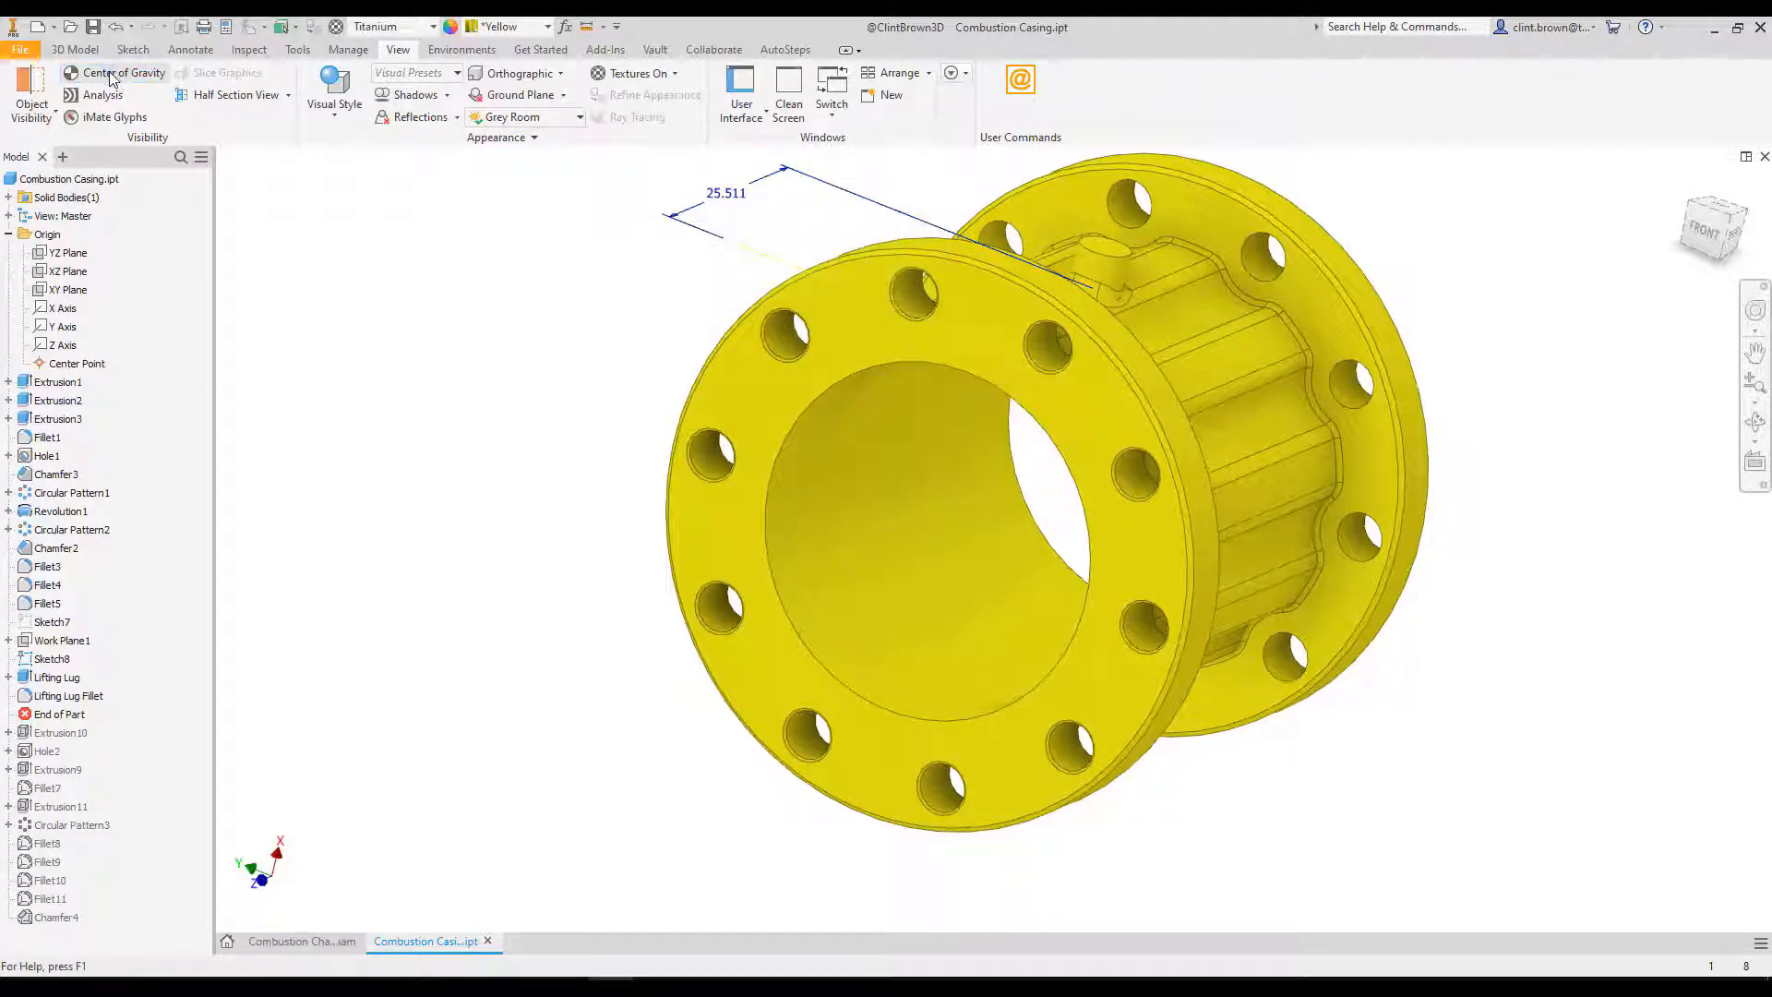
pyautogui.click(123, 72)
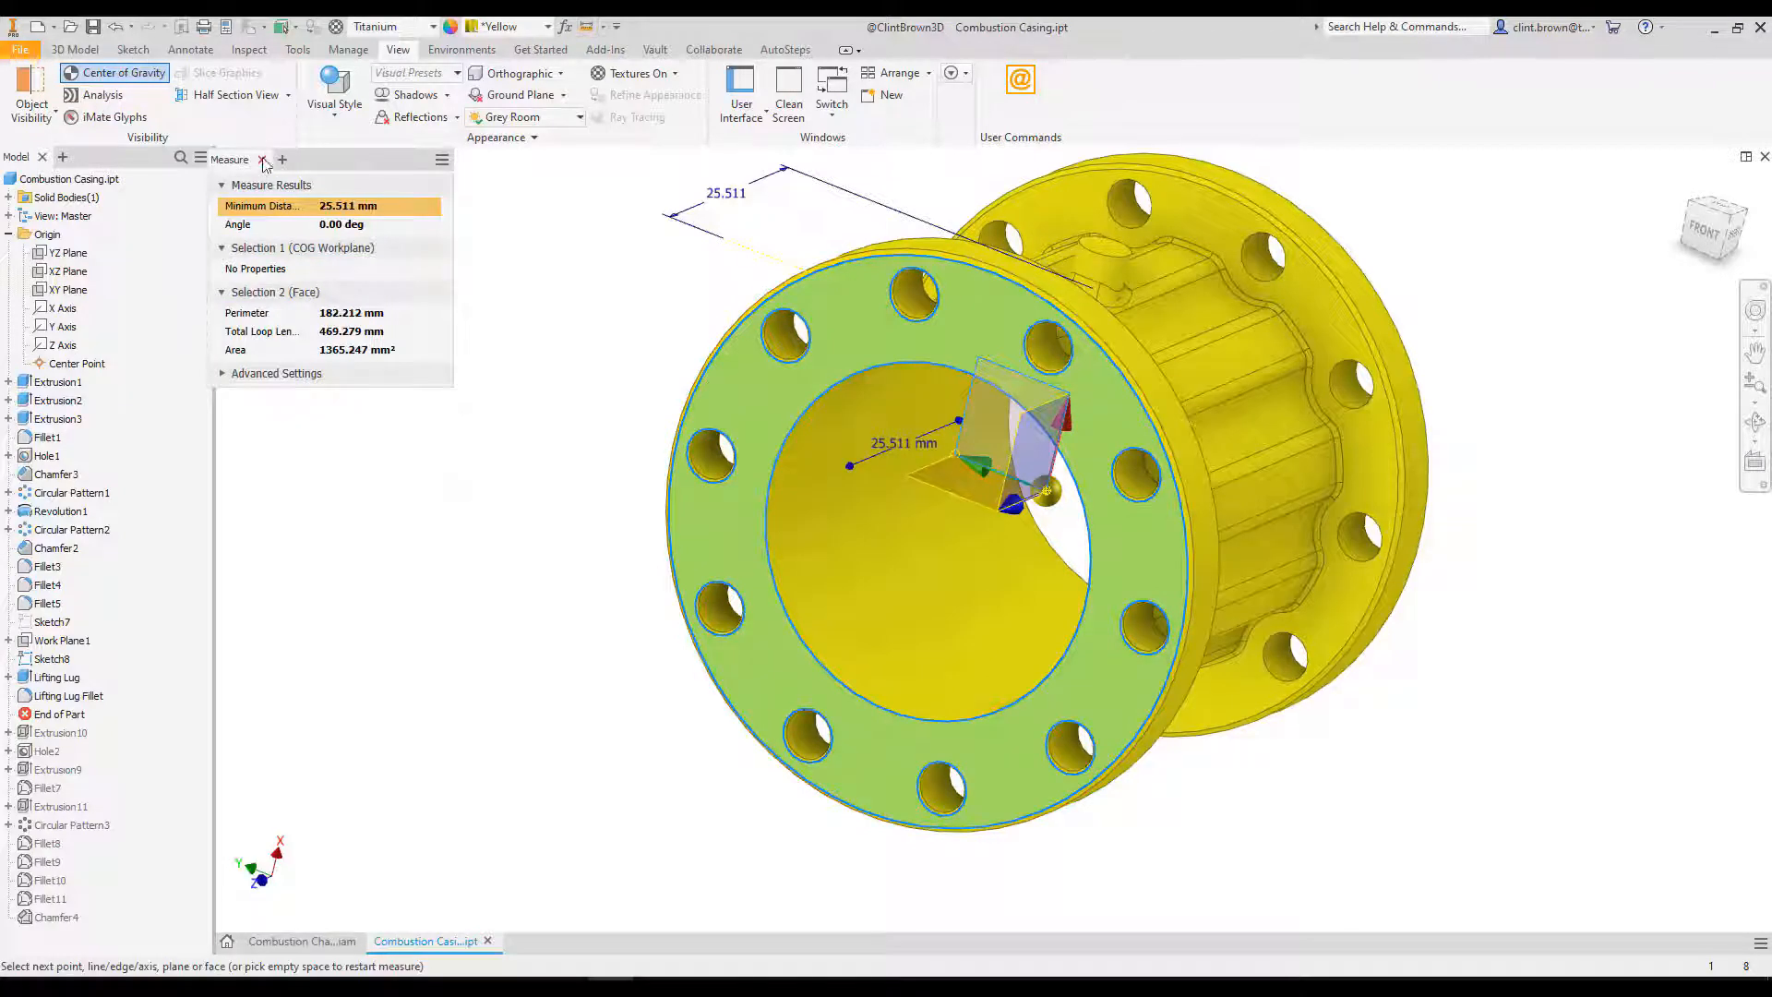
pyautogui.click(262, 160)
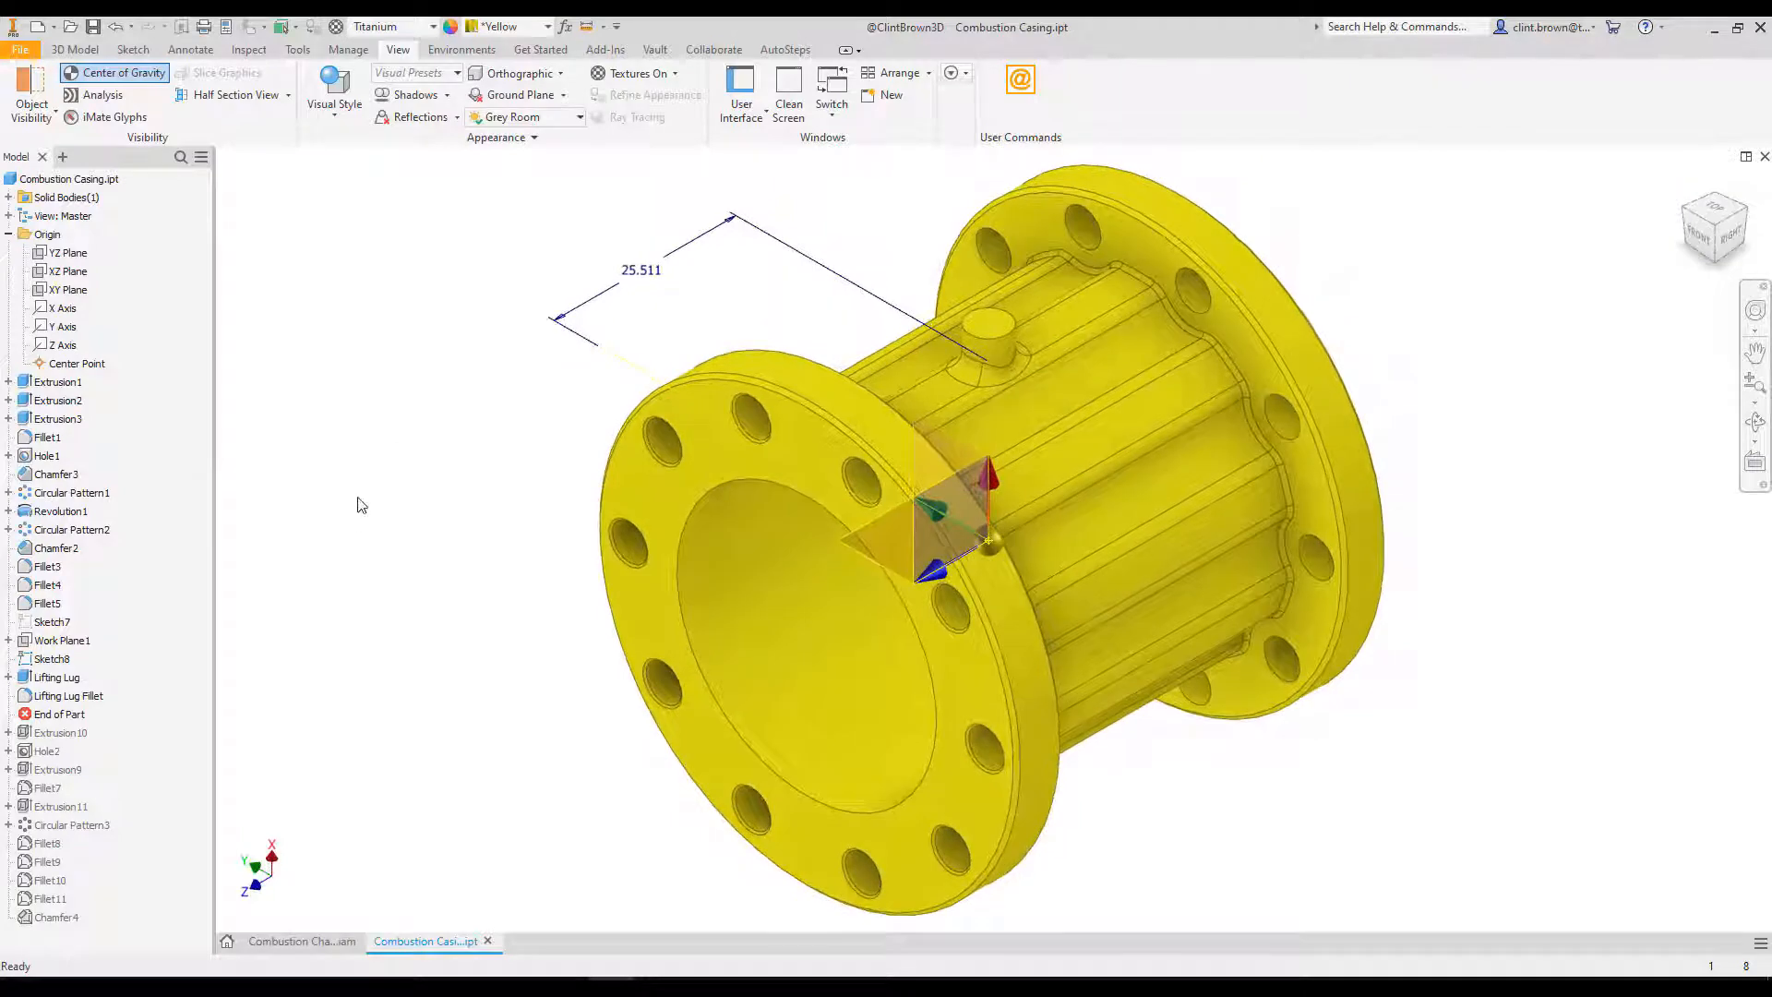
# Measure 37.024 mm from the Combustion Chamber.iam center of gravity to the casing face
pyautogui.click(301, 941)
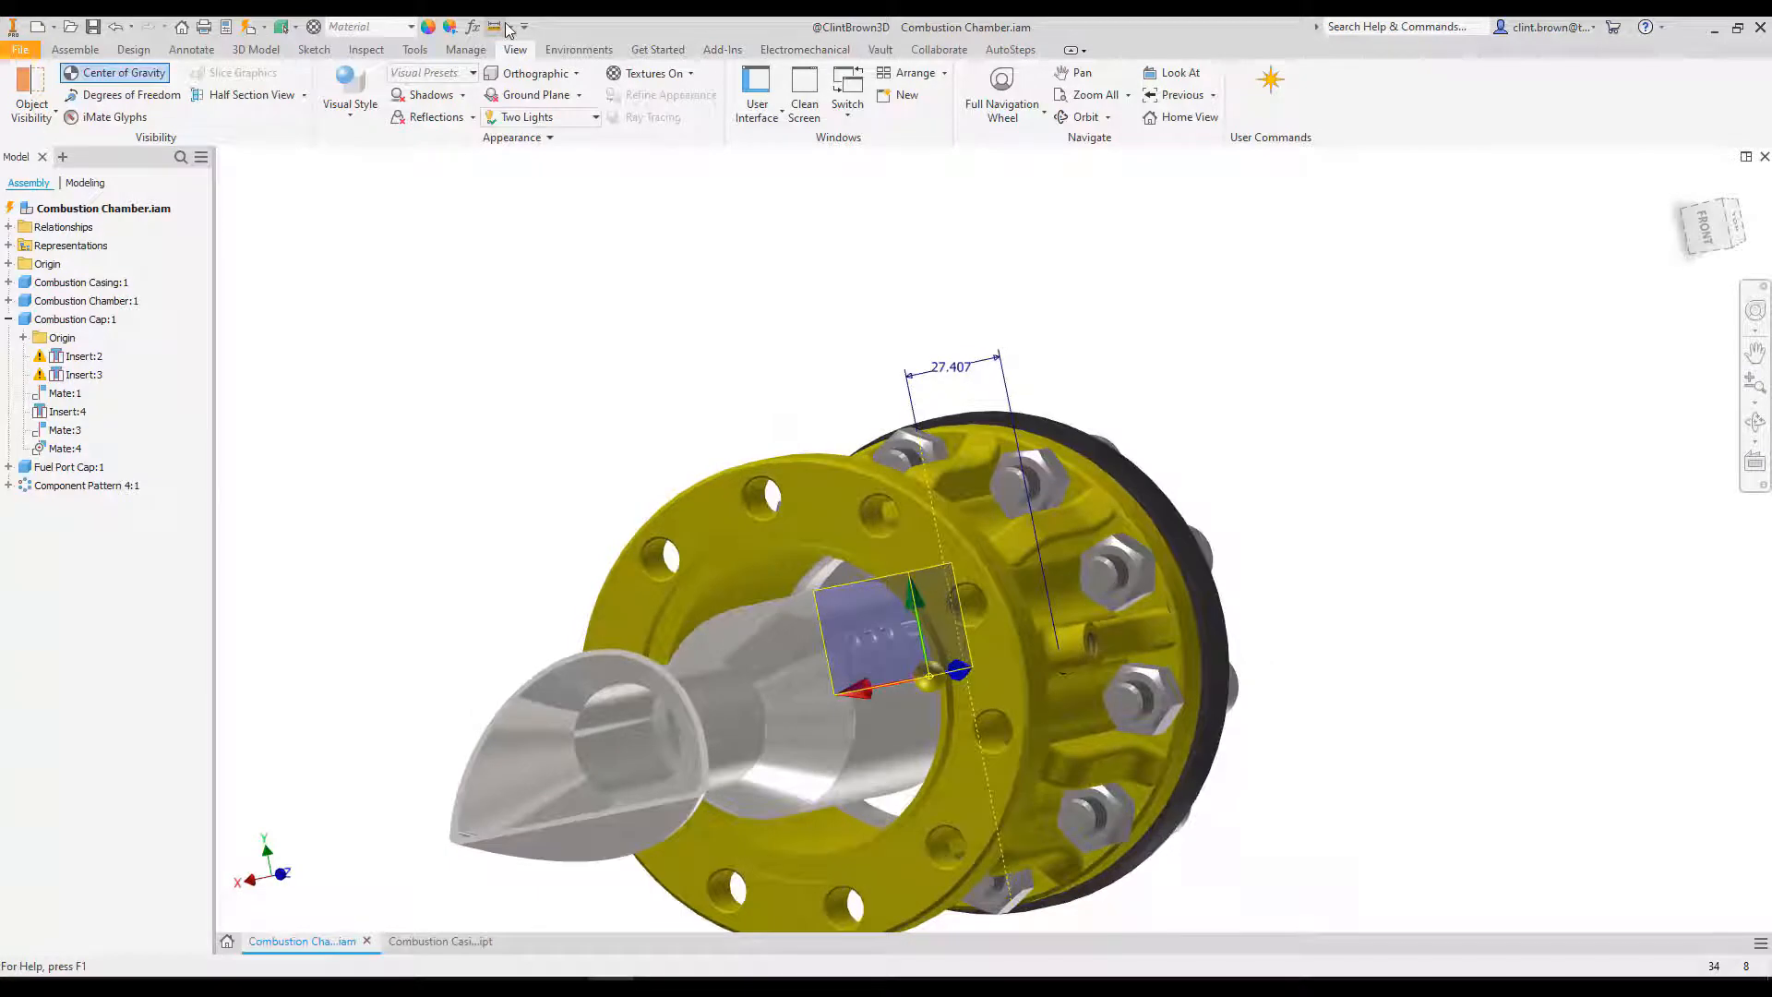
pyautogui.click(498, 25)
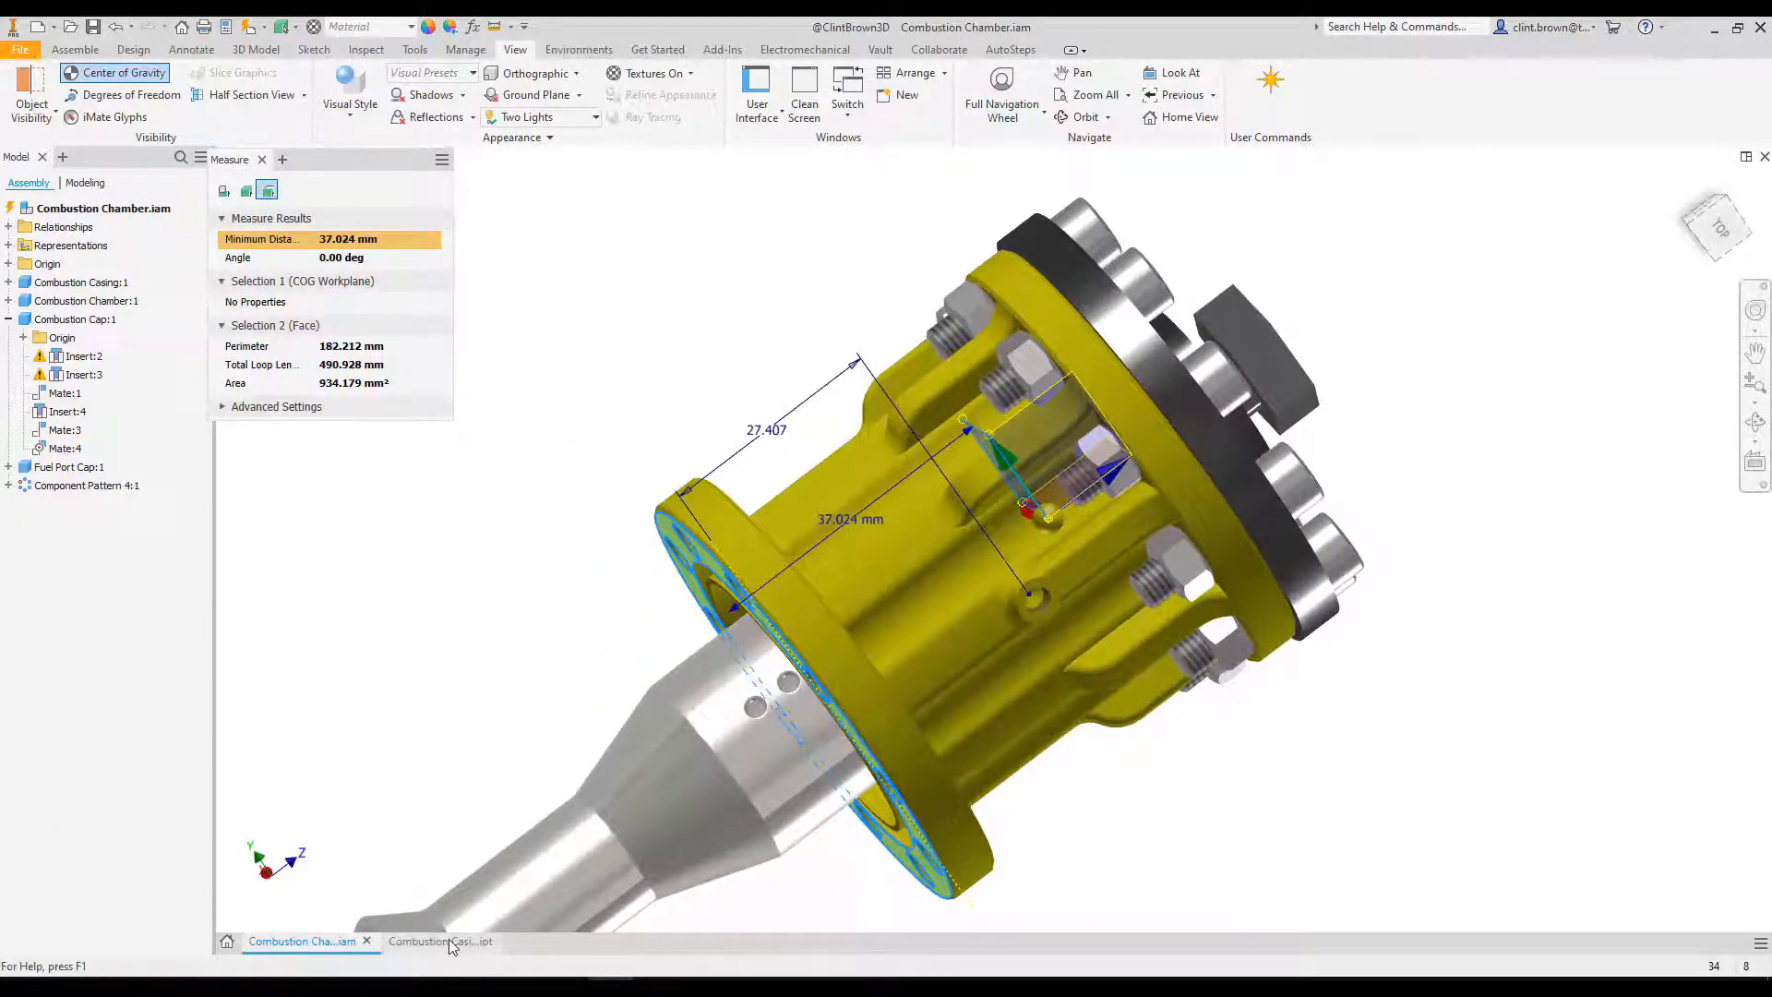
pyautogui.click(439, 940)
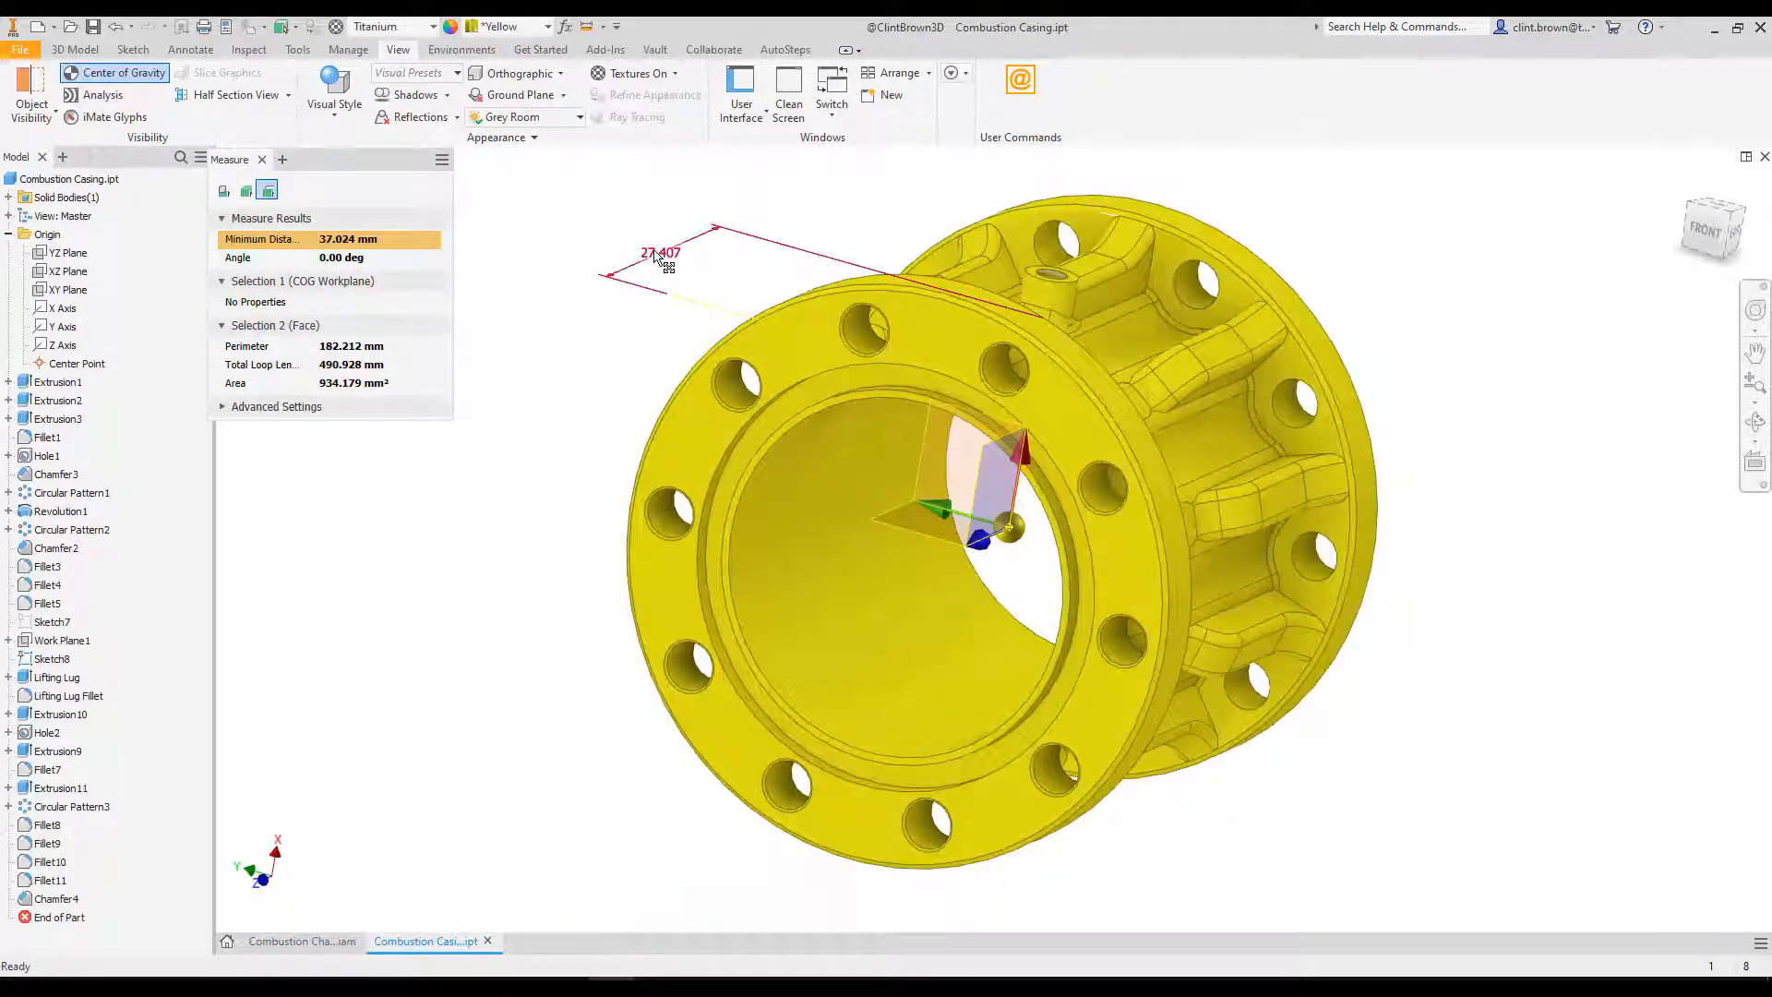
# Set the casing lug dimension from 27.407 to 37.024 and return to the assembly
pyautogui.doubleClick(659, 253)
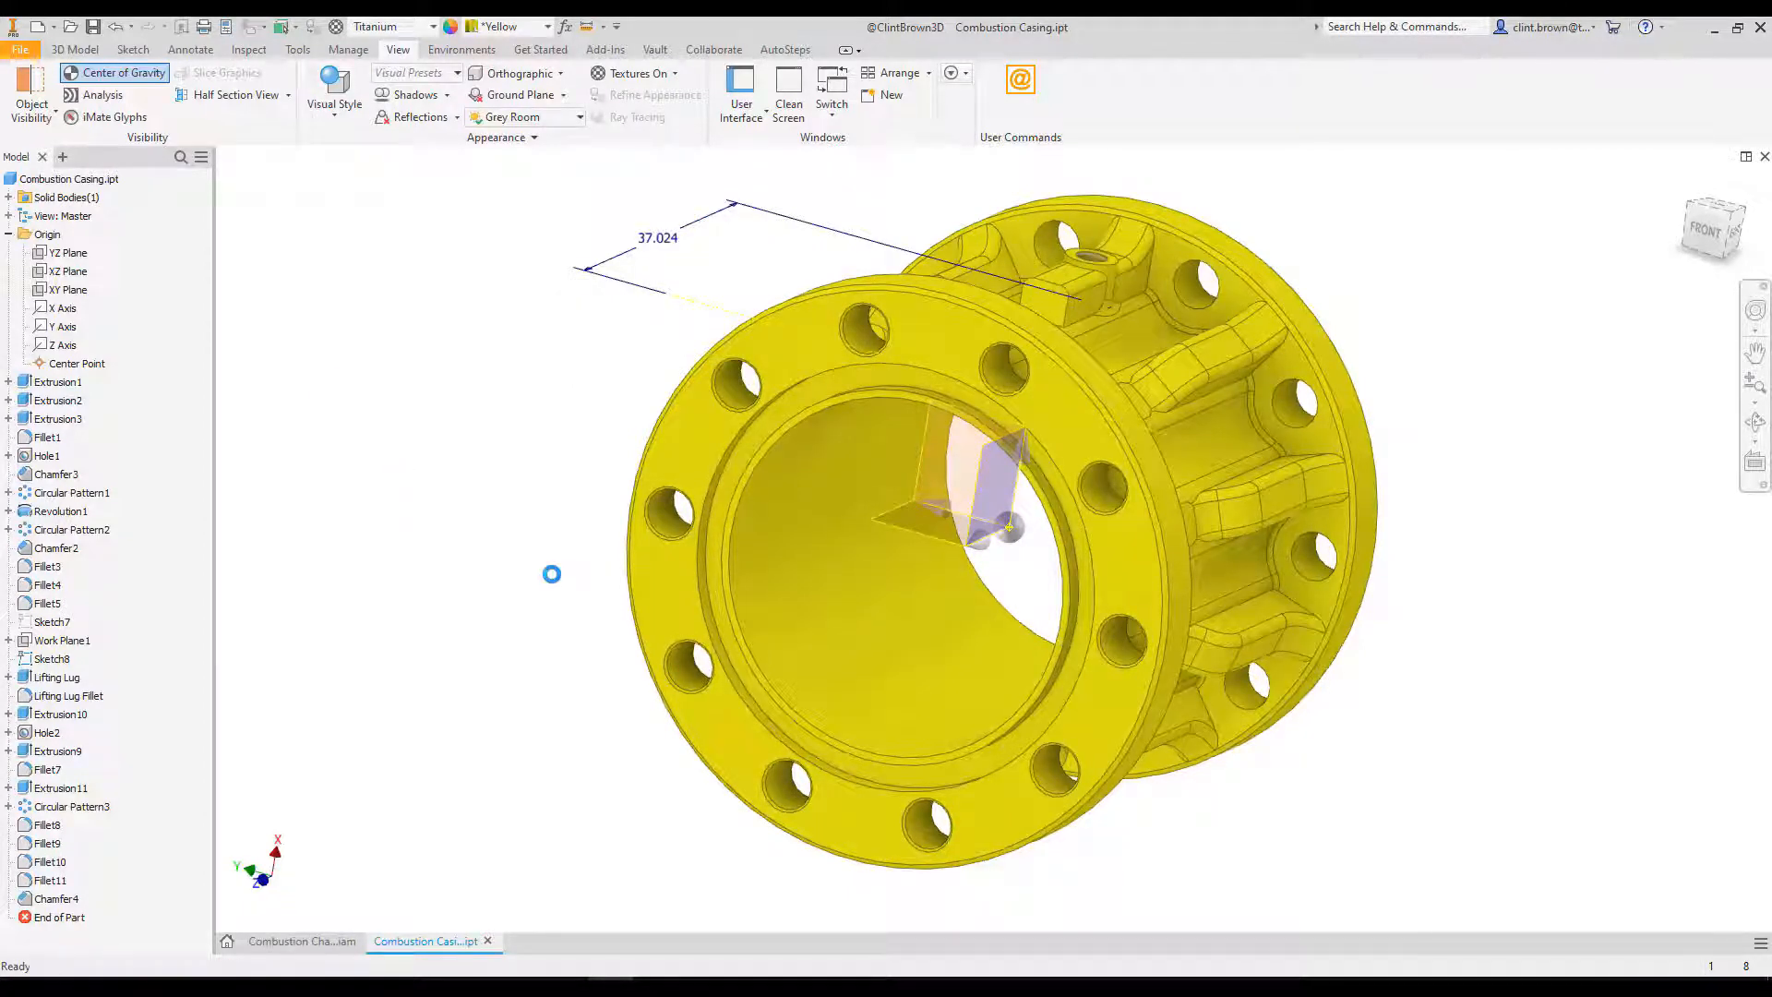
pyautogui.click(301, 941)
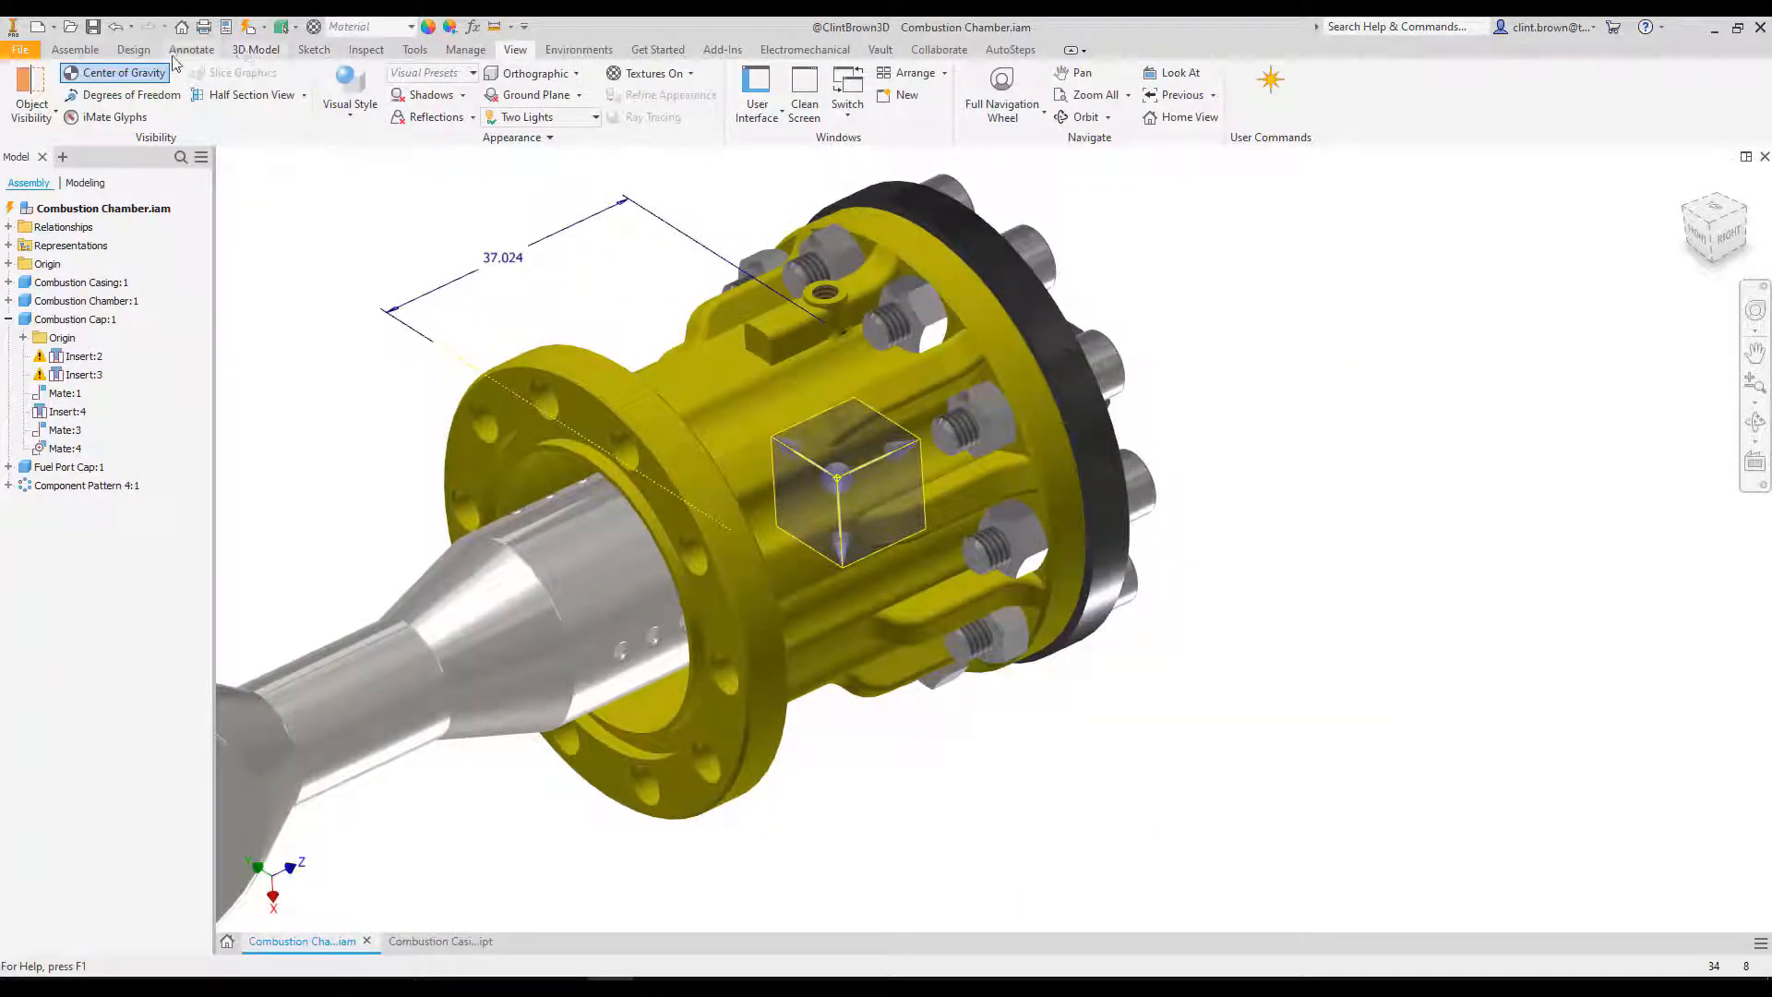
# Update the Combustion Chamber.iam center of gravity so it lines up under the lug
pyautogui.click(124, 72)
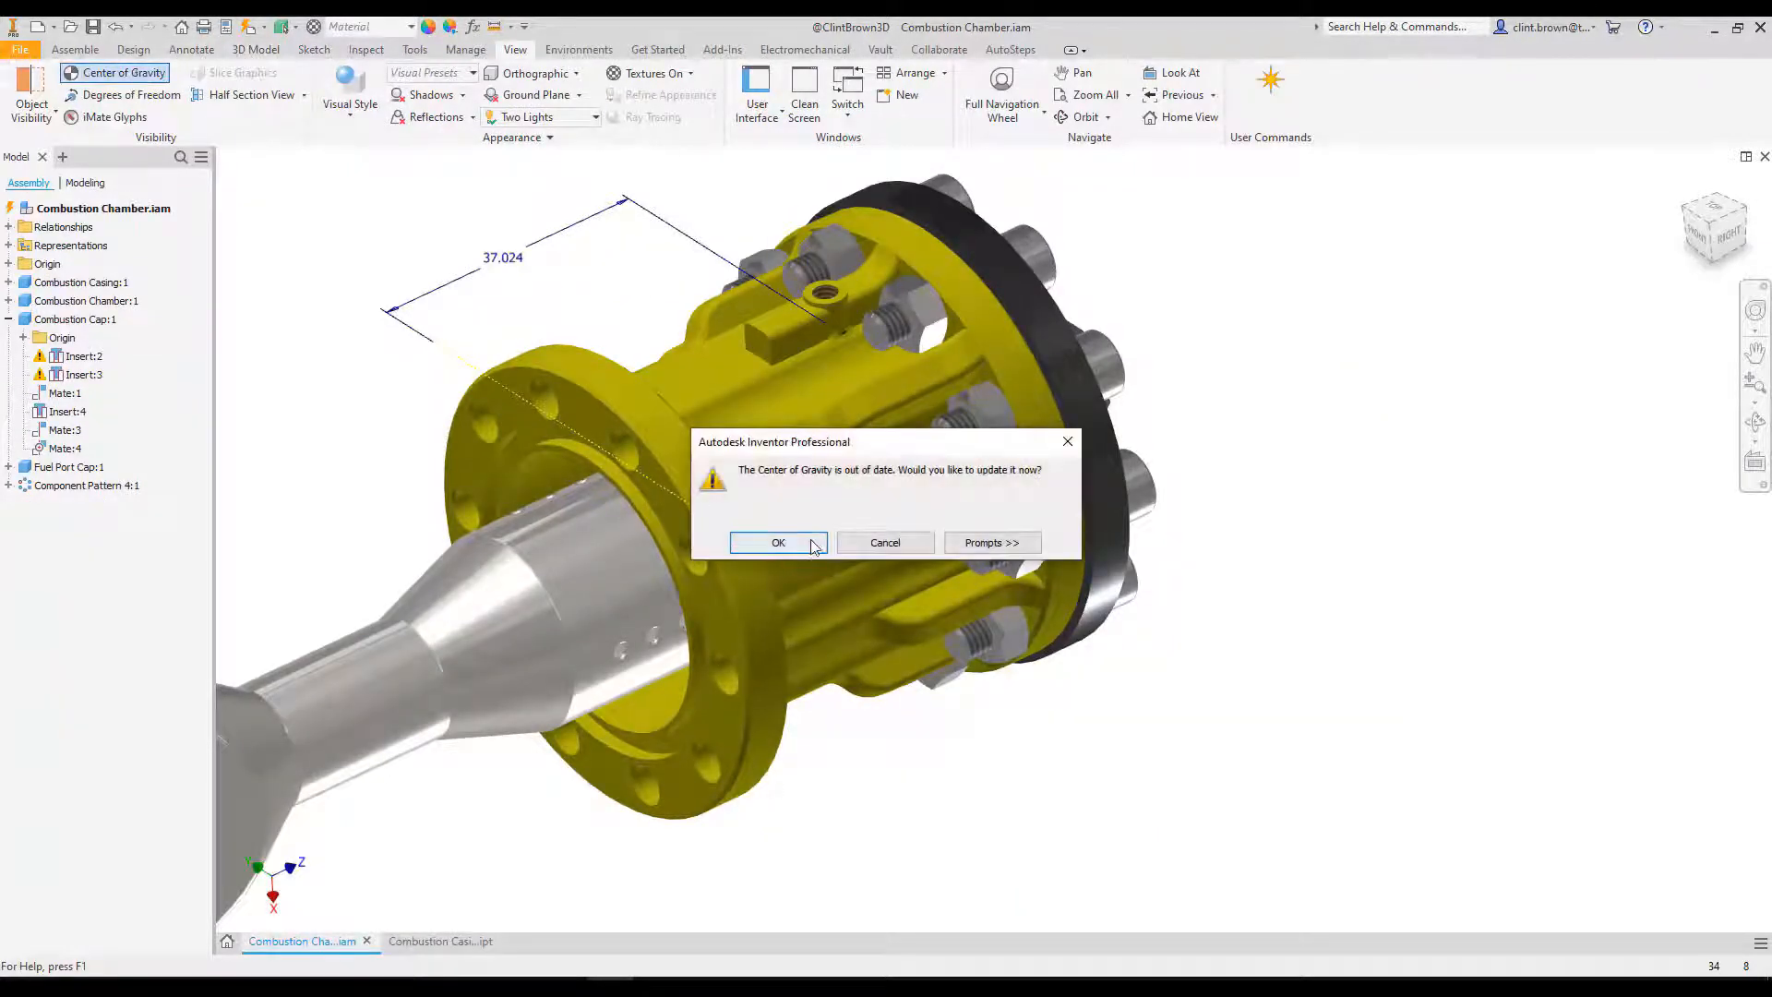
pyautogui.click(777, 543)
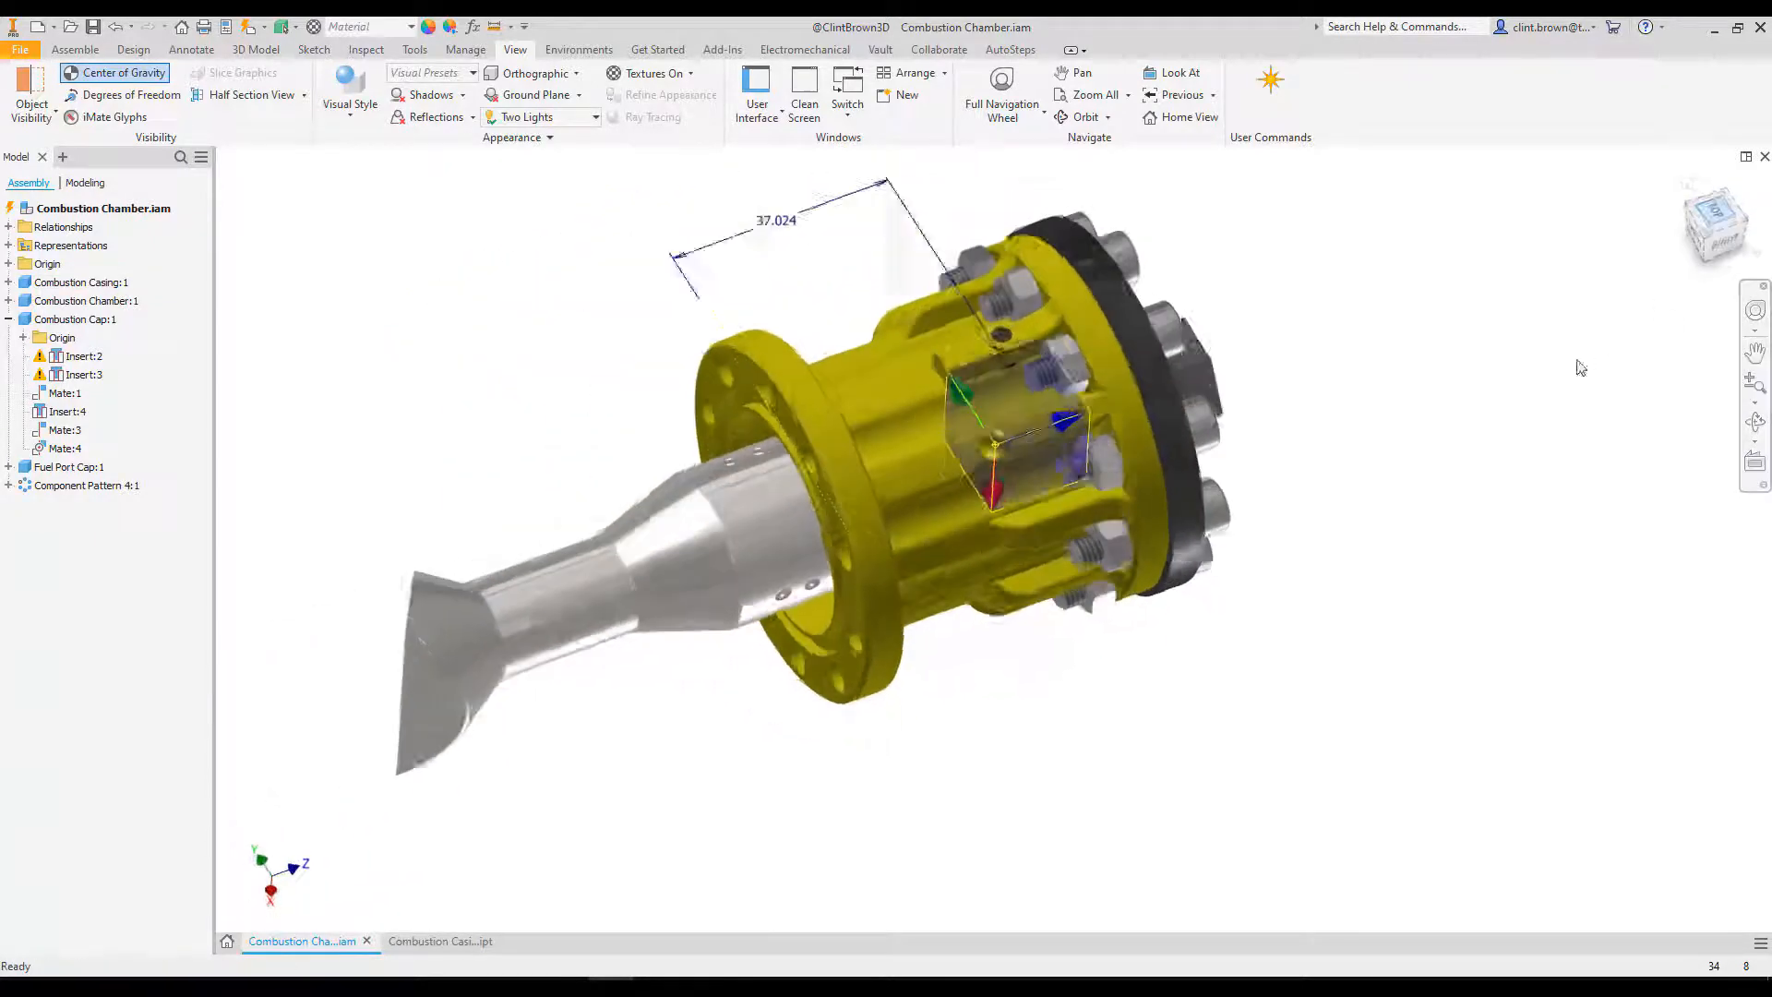